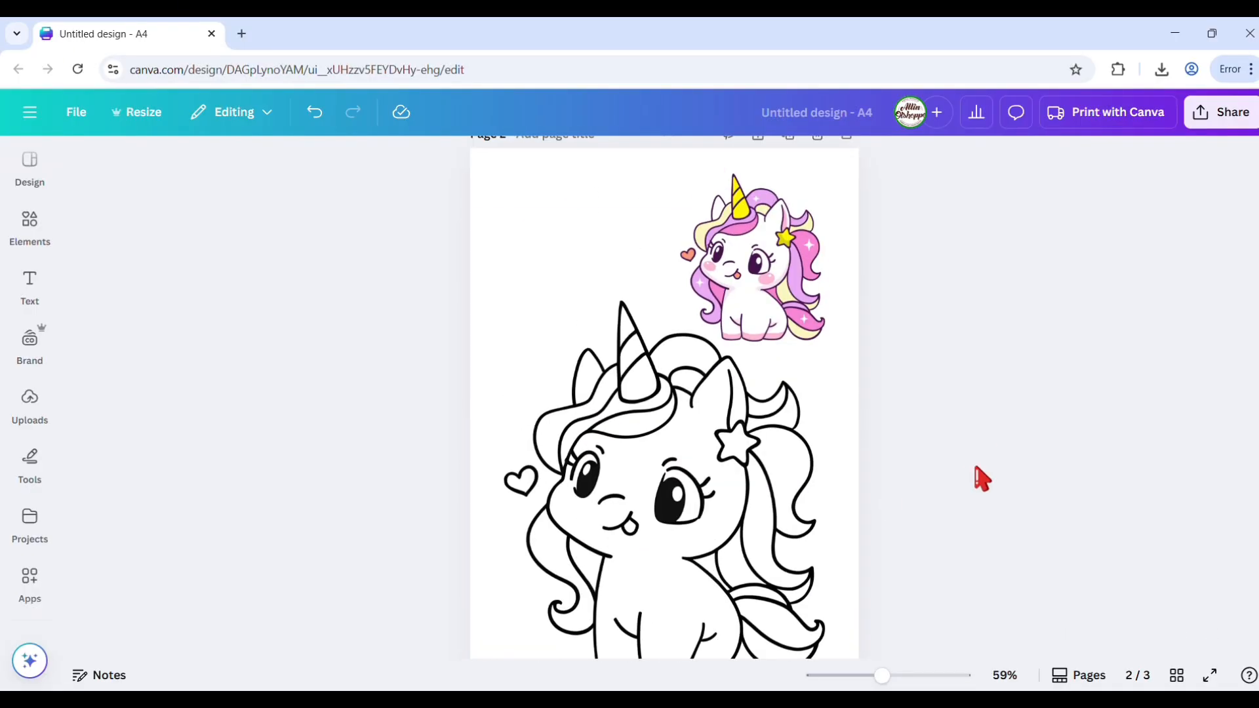
# Leave the unicorn coloring page design to head to Canva's new-design picker.
pyautogui.rightClick(754, 261)
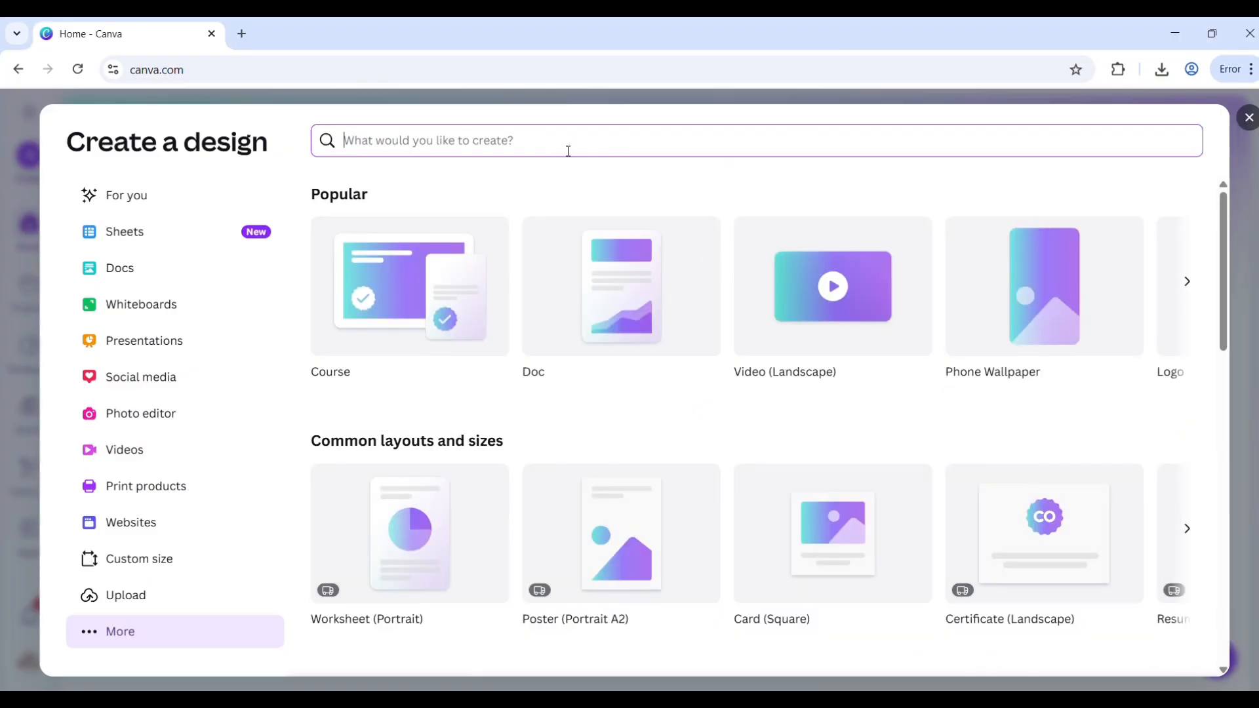
# Search 'a4 portrait' and create a blank Document (A4 Portrait).
pyautogui.write('a4 portrait')
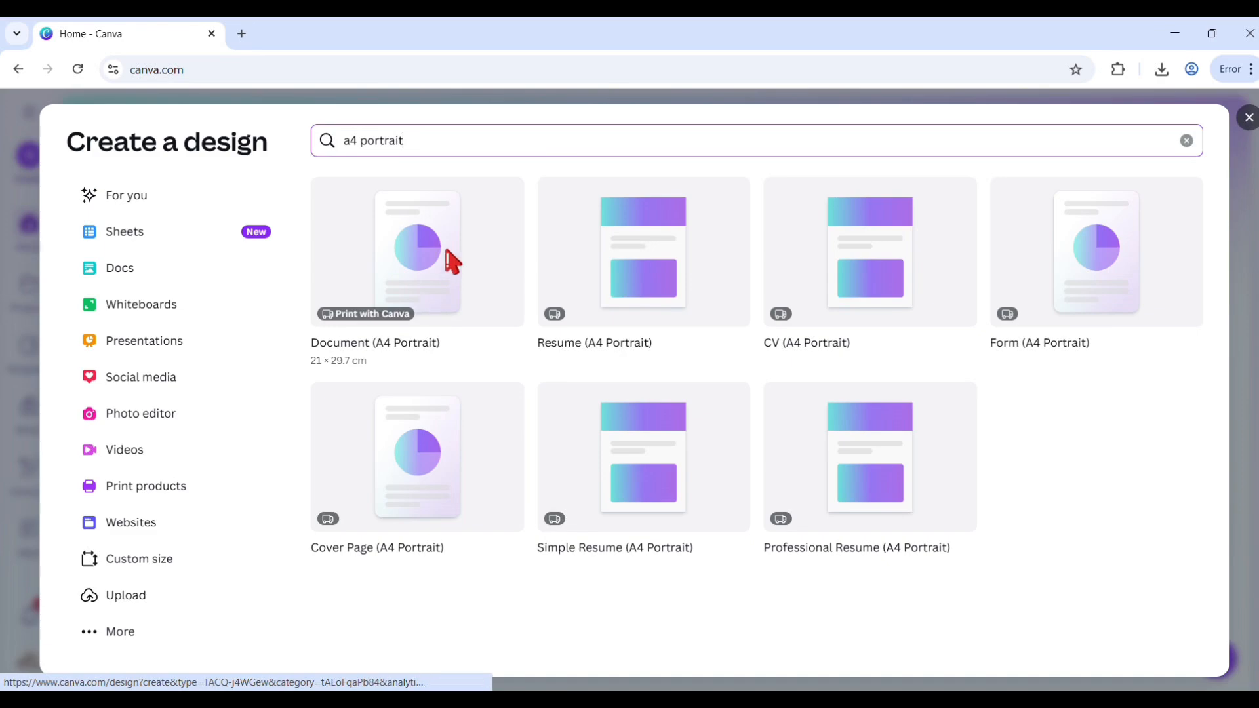
pyautogui.click(417, 251)
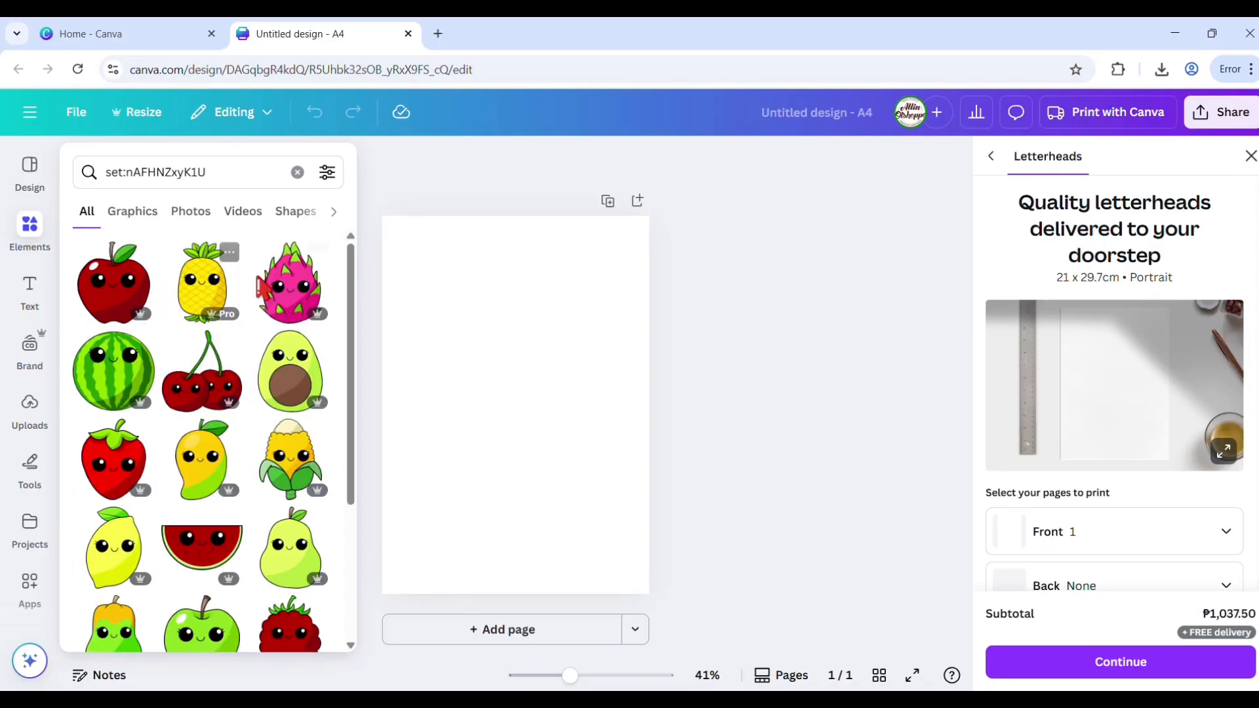
# Add cute fruit graphics to the A4 page, starting with the dragon fruit.
pyautogui.click(289, 282)
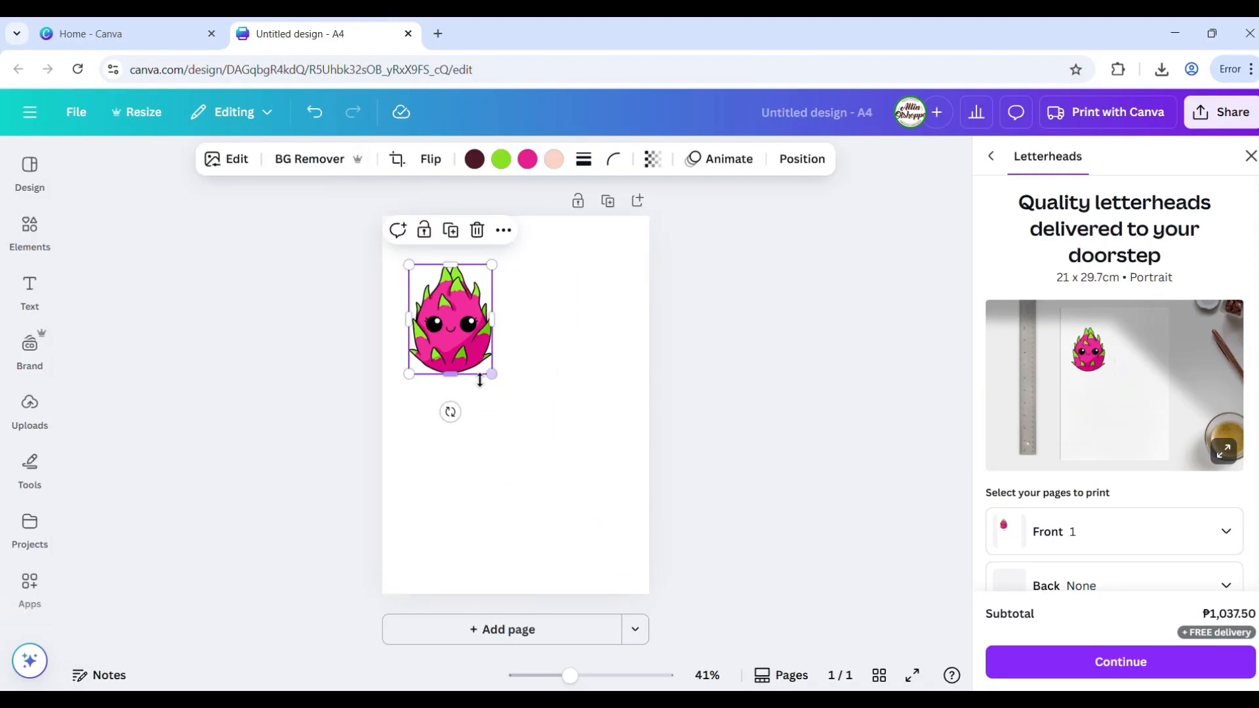
pyautogui.click(504, 230)
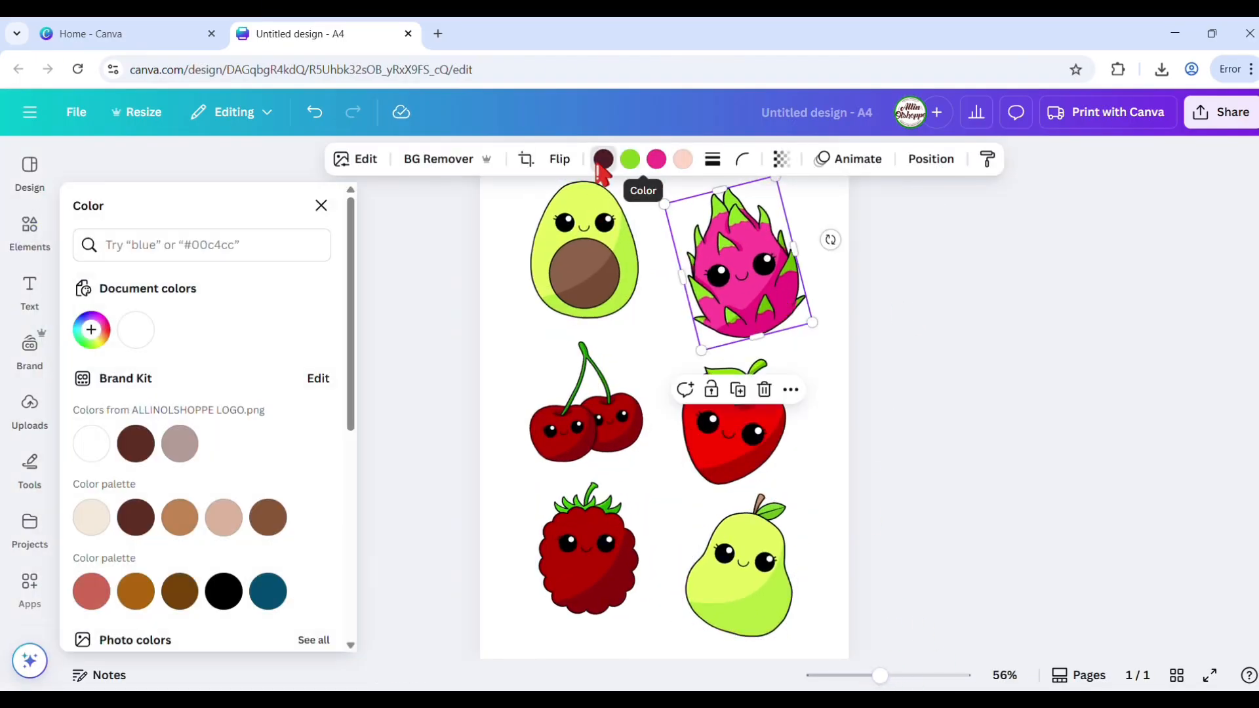
# Pick white and grey shades in the Color panel for the fruit swatches.
pyautogui.scroll(-3)
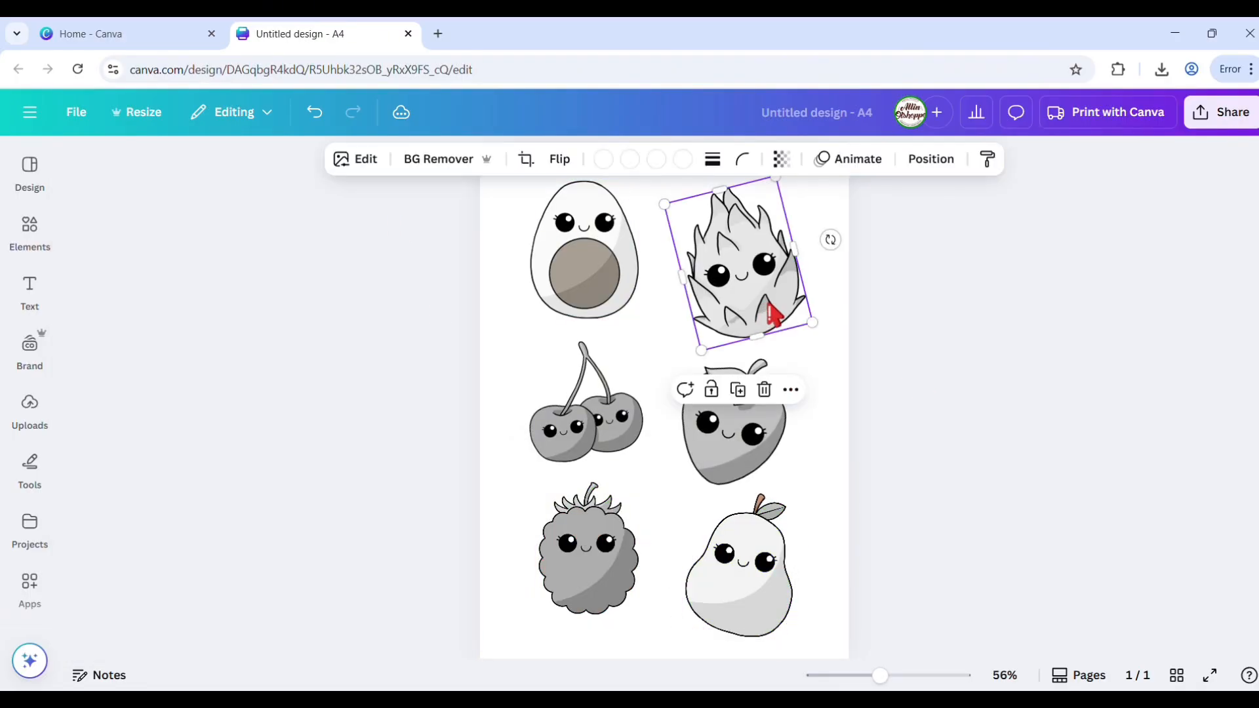
# Raise the dragon fruit's Whites and Blacks adjustments to 100.
pyautogui.click(365, 158)
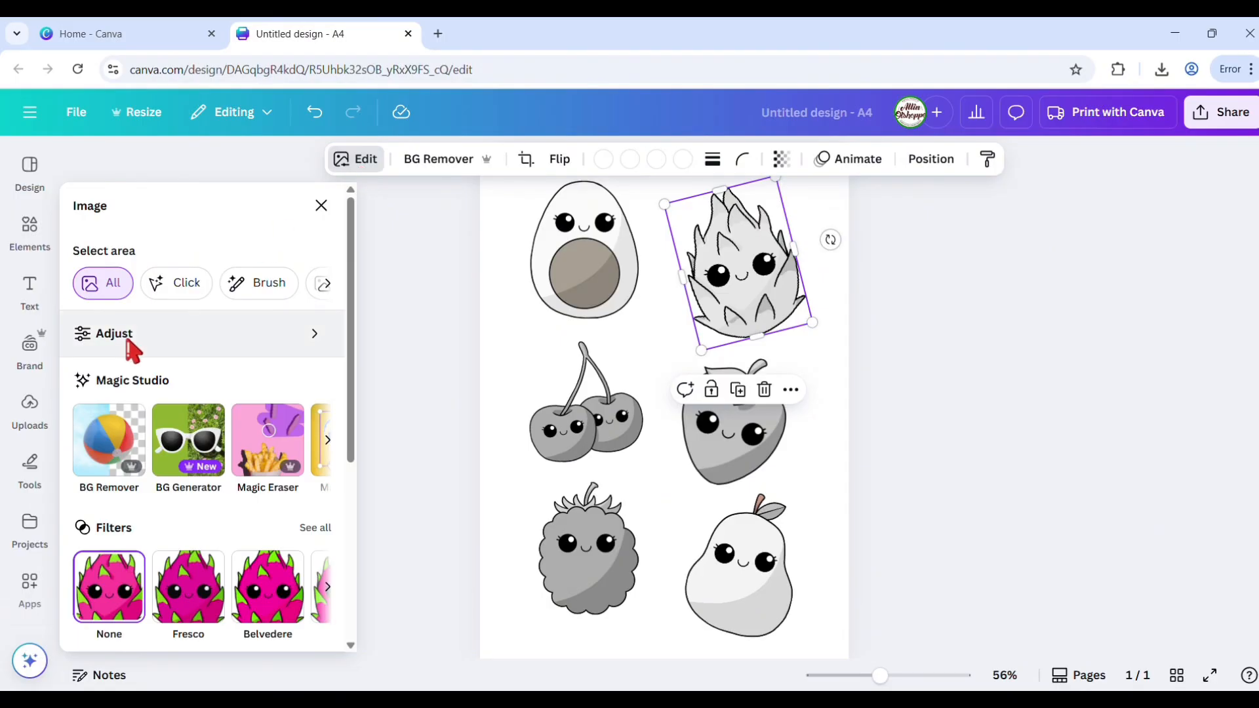
pyautogui.click(114, 333)
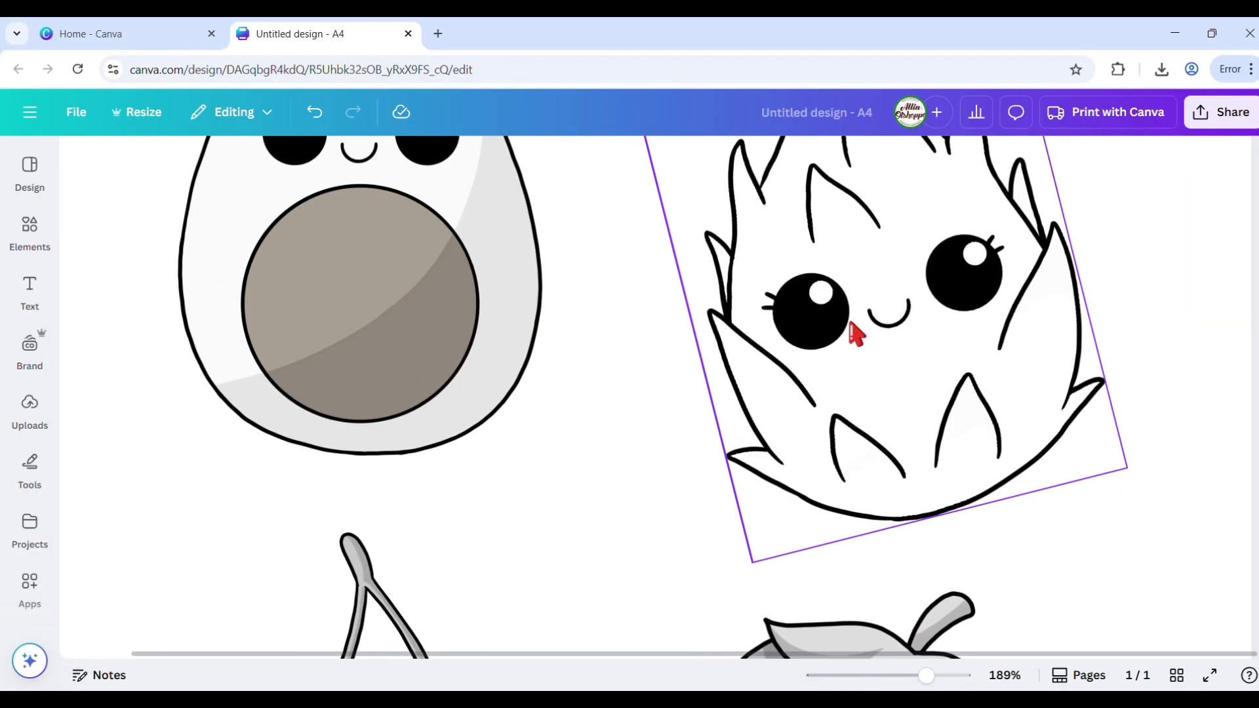
pyautogui.scroll(-3)
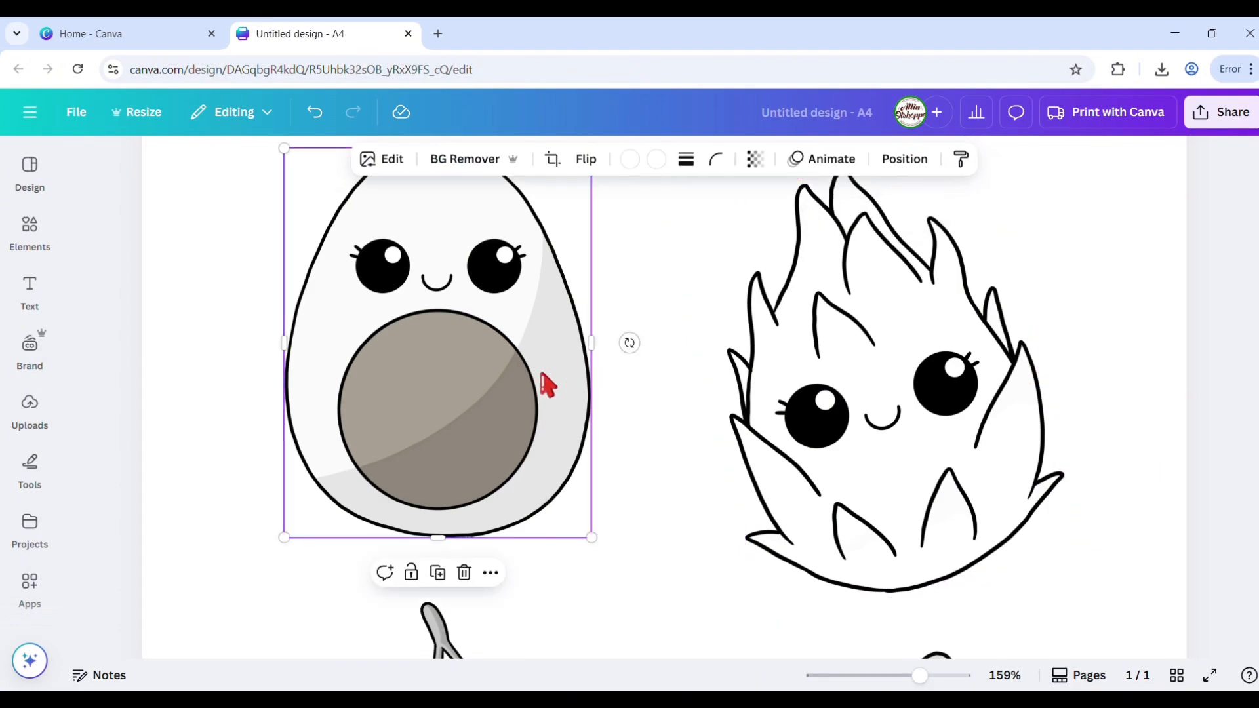
# Push the avocado's Highlights and Brightness to 100, then add Page 2 with coloured fruits.
pyautogui.click(392, 158)
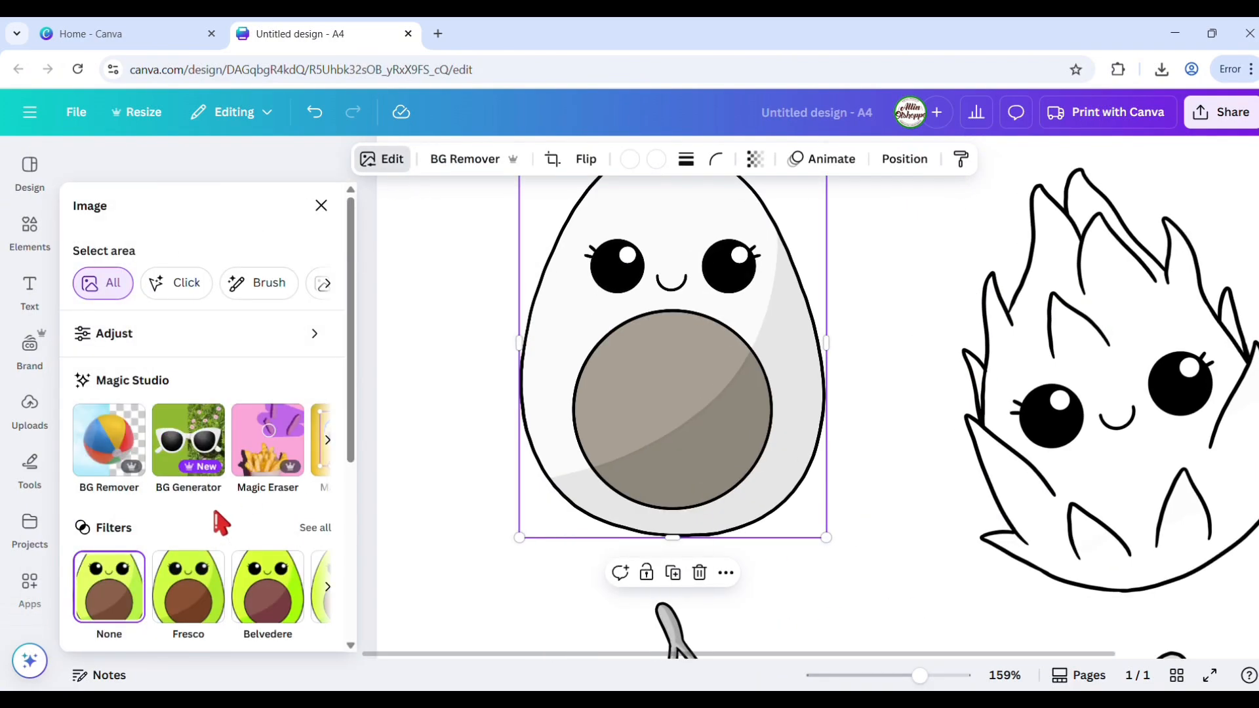
pyautogui.click(113, 333)
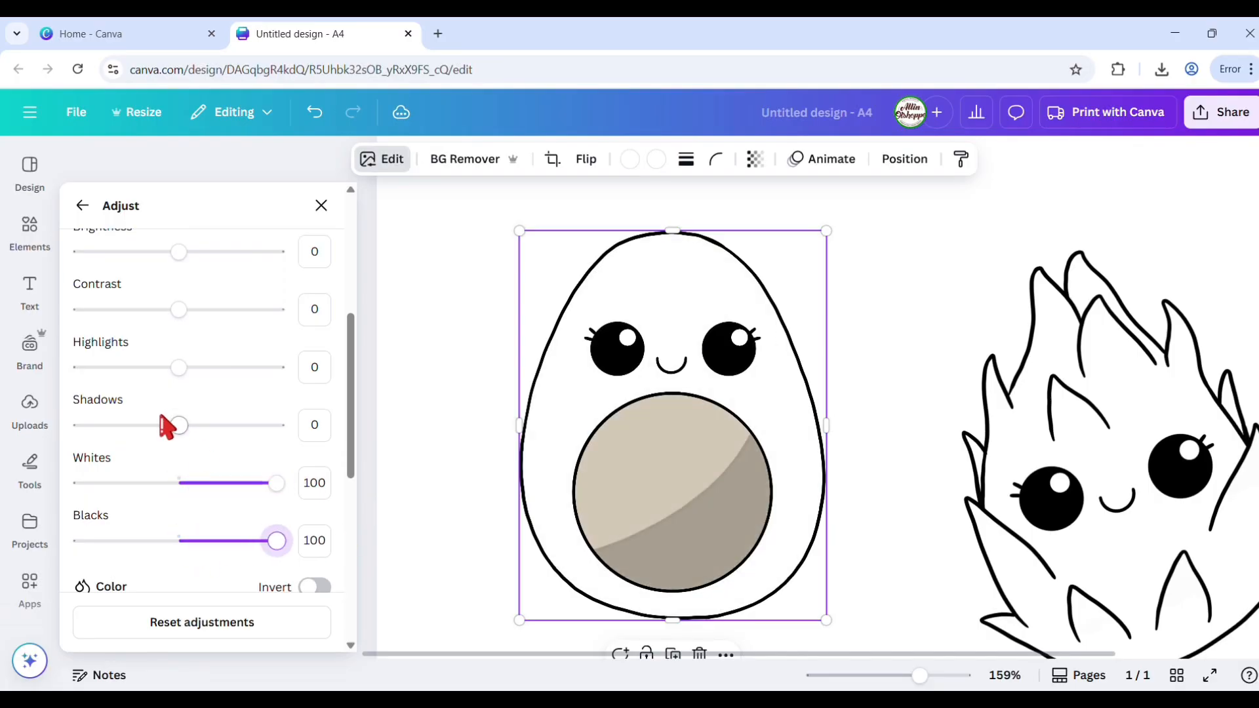
pyautogui.moveTo(178, 367); pyautogui.dragTo(277, 367)
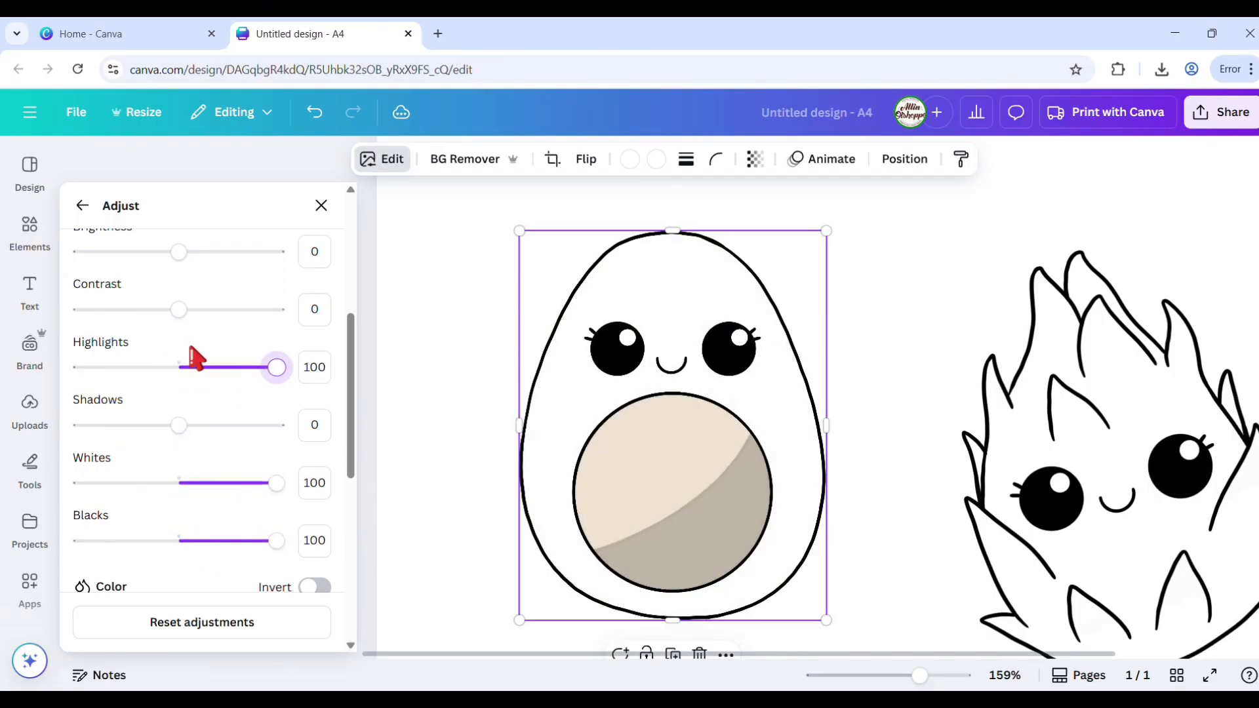
pyautogui.moveTo(179, 251); pyautogui.dragTo(276, 251)
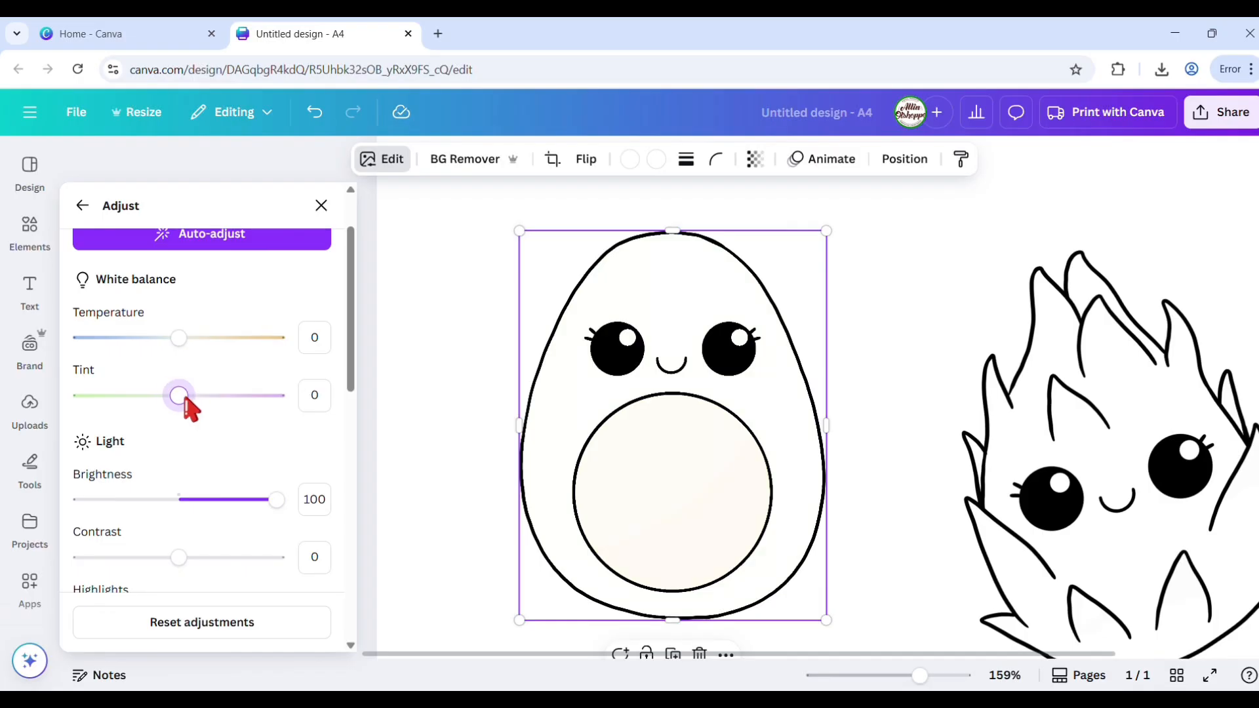
pyautogui.scroll(-3)
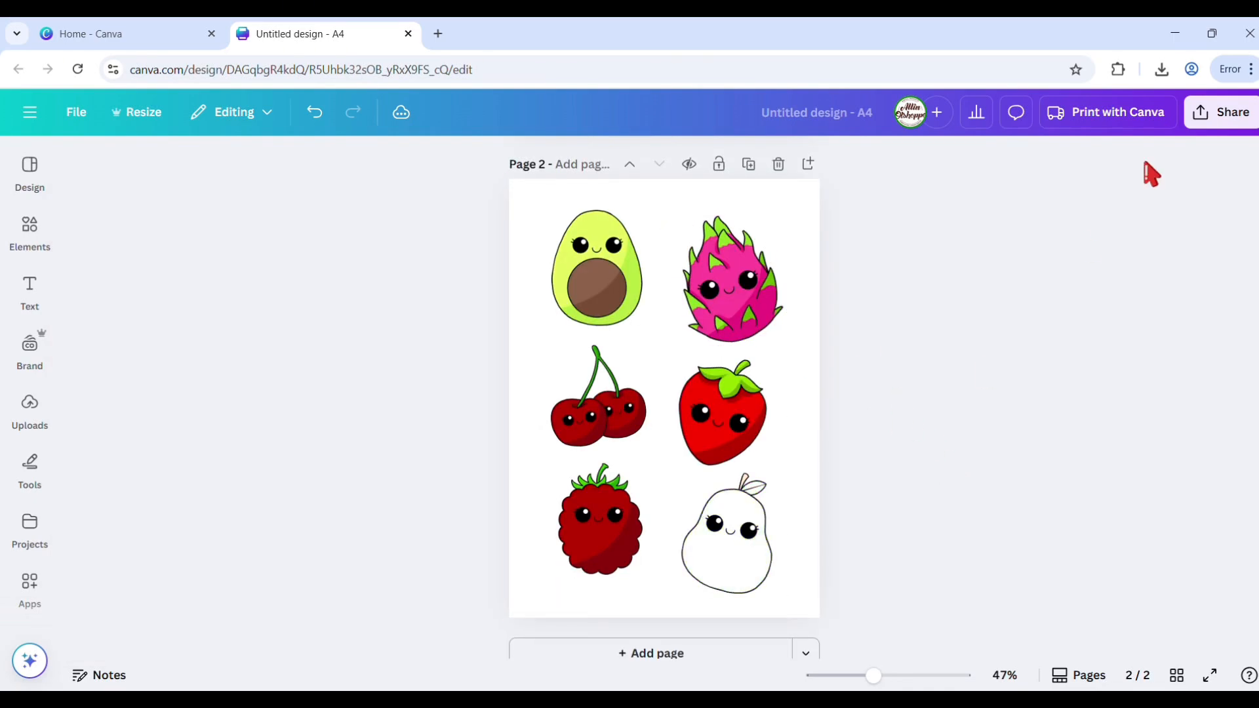
# Download Page 2 of the design as a PNG.
pyautogui.click(1223, 111)
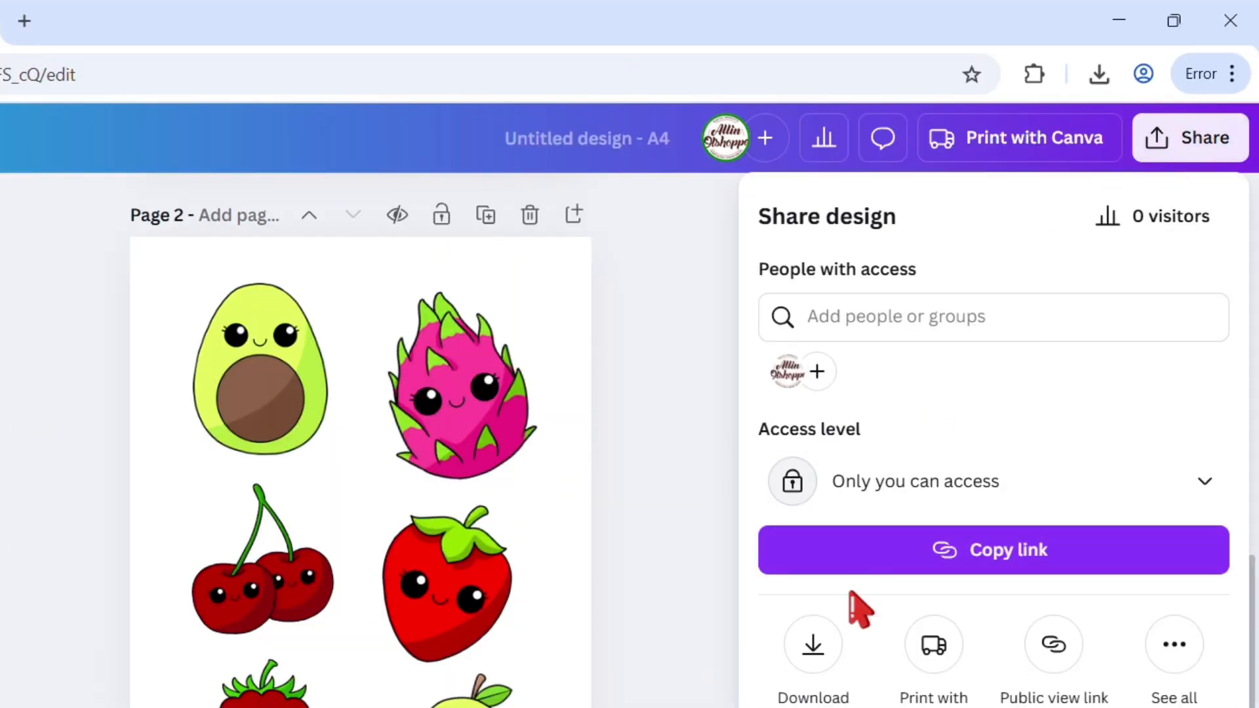
pyautogui.click(811, 643)
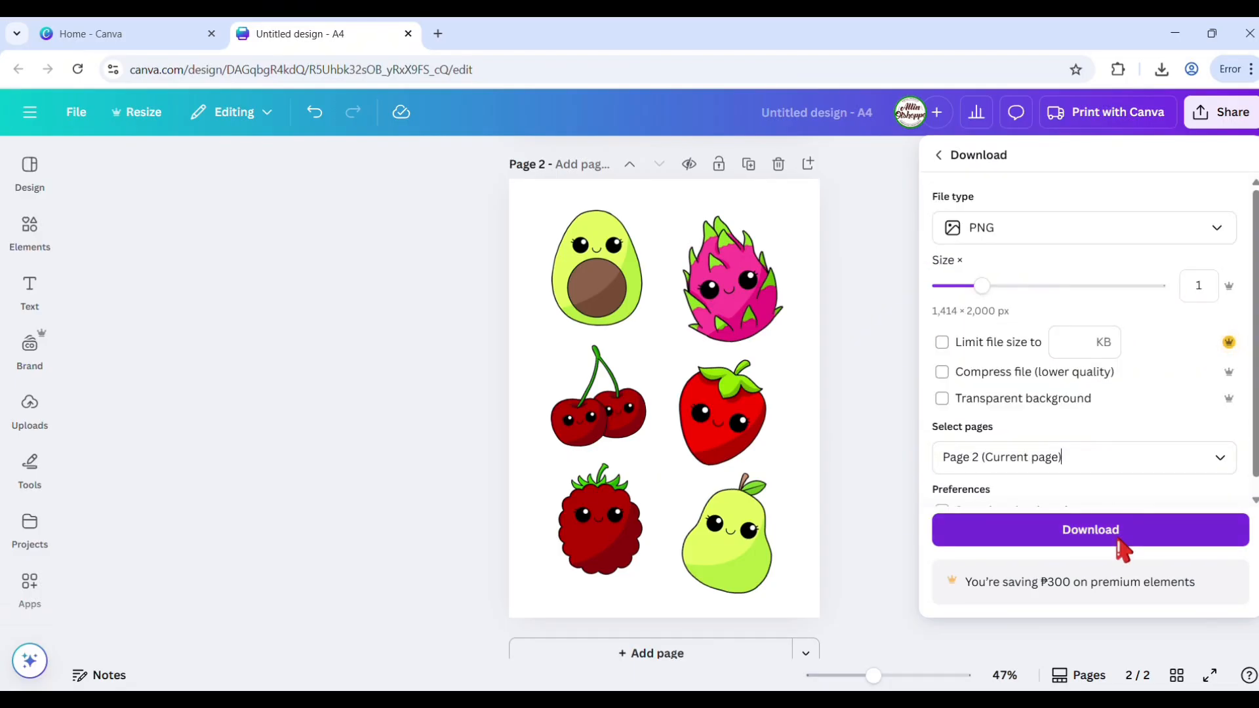
pyautogui.click(1089, 529)
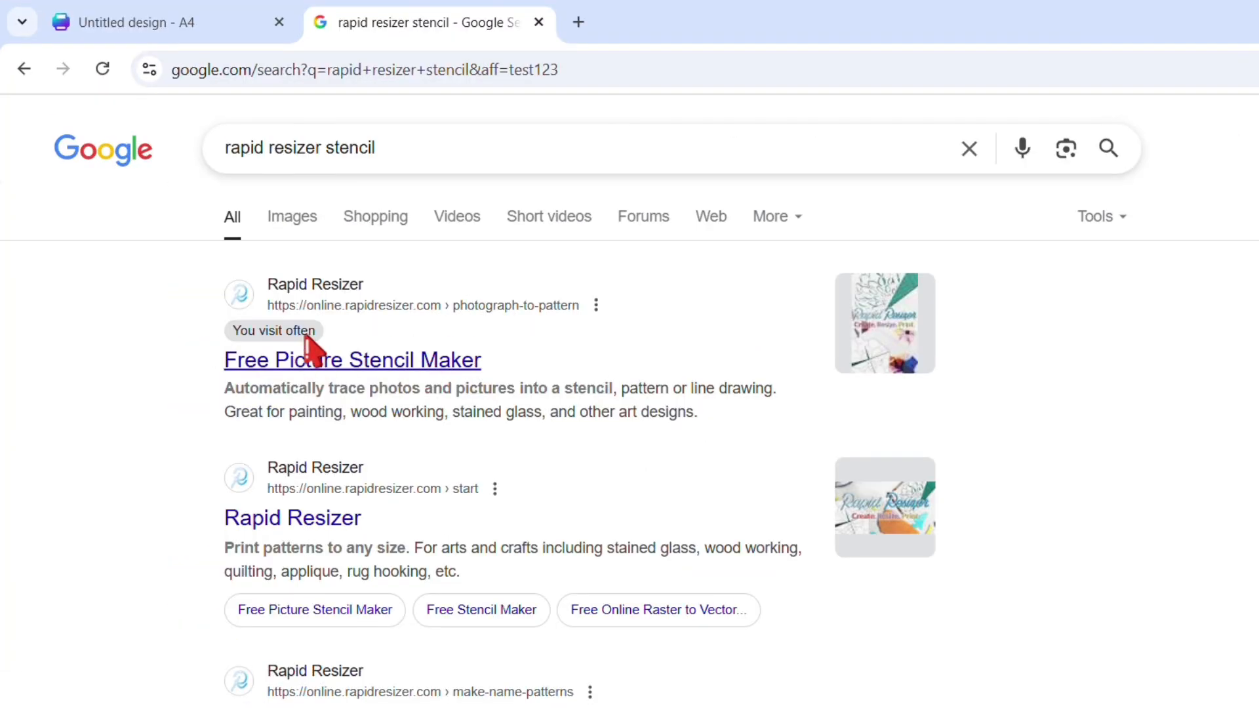
# Upload the fruit PNG to Rapid Resizer's Free Picture Stencil Maker and try Threshold.
pyautogui.click(352, 360)
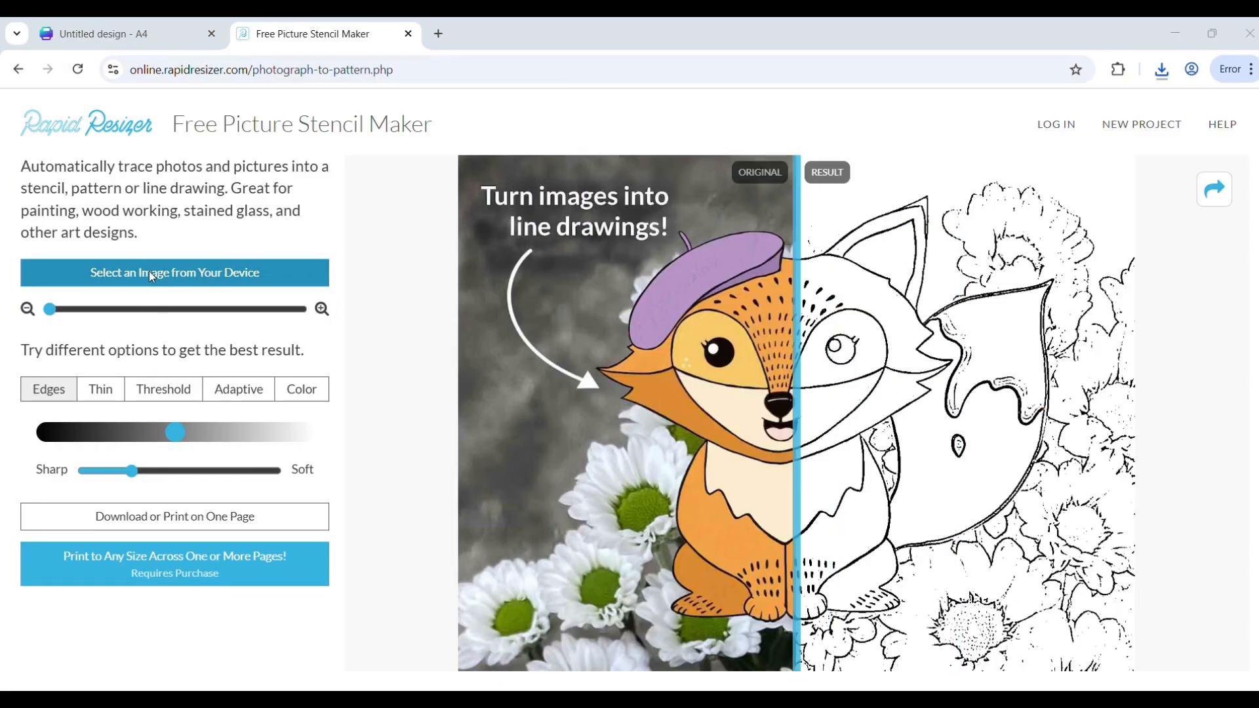
pyautogui.click(174, 272)
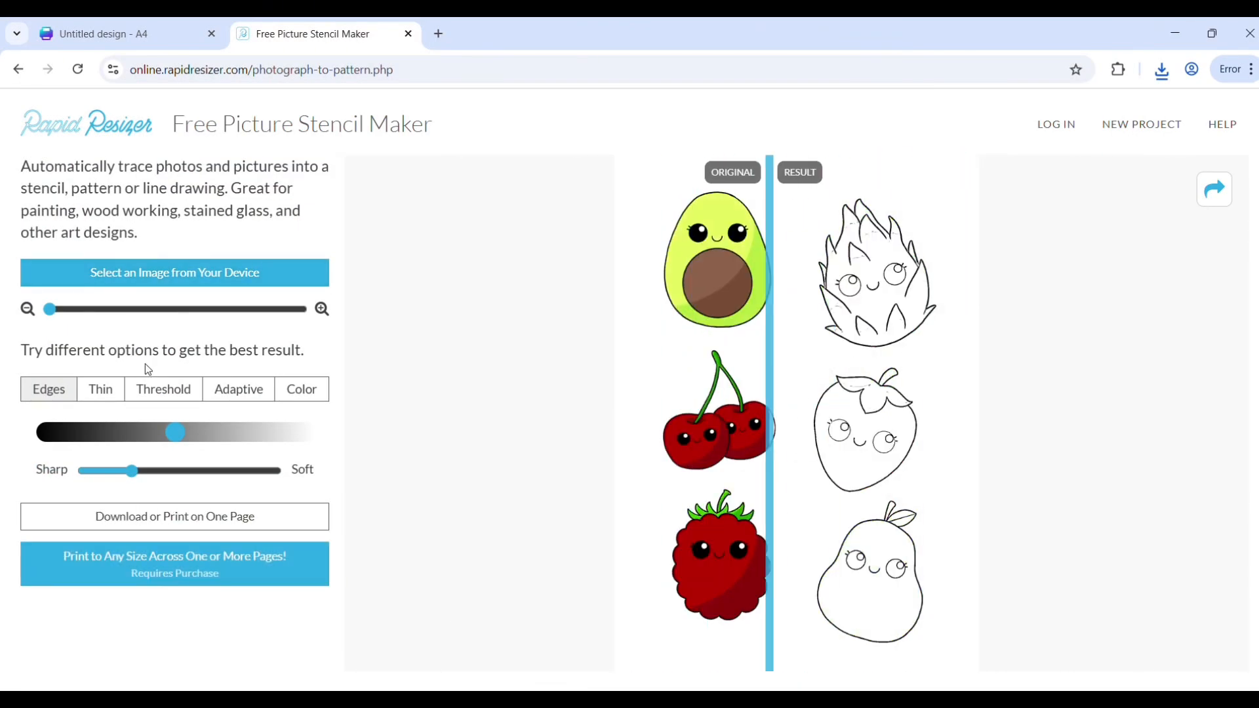
pyautogui.click(163, 389)
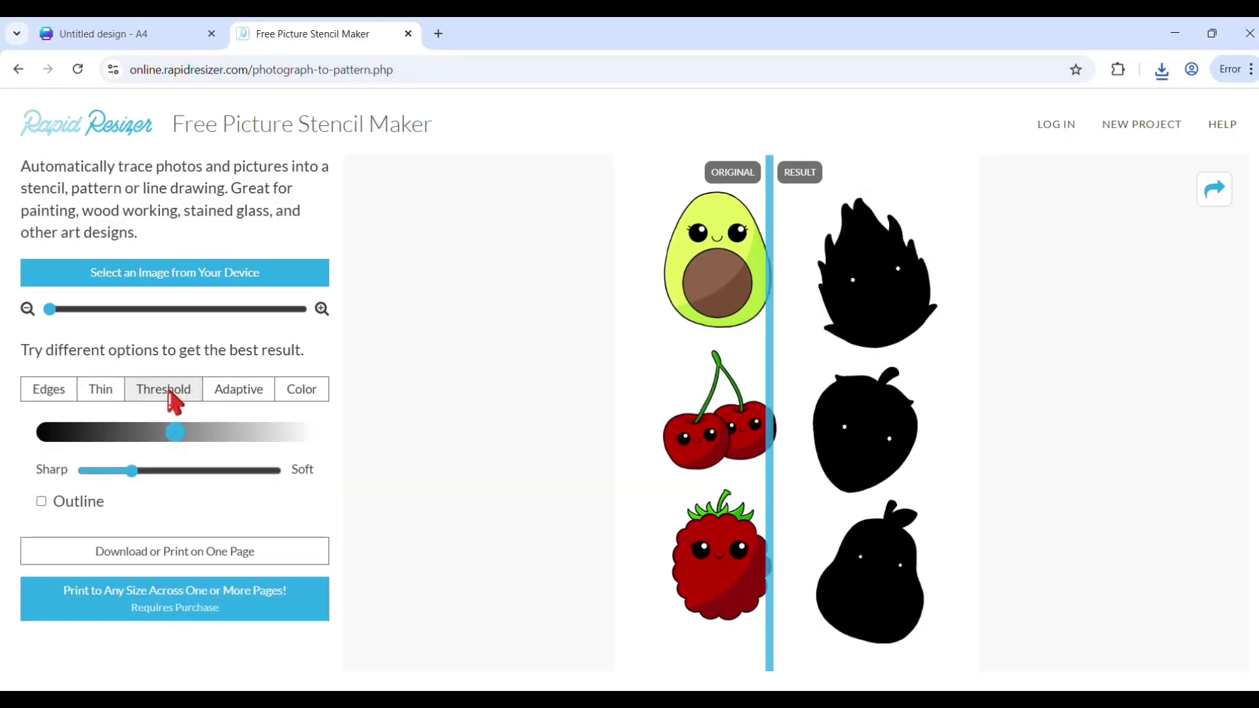
# Trace the fruits by colour with mid-level similarity, toggling Outline on and off.
pyautogui.click(301, 389)
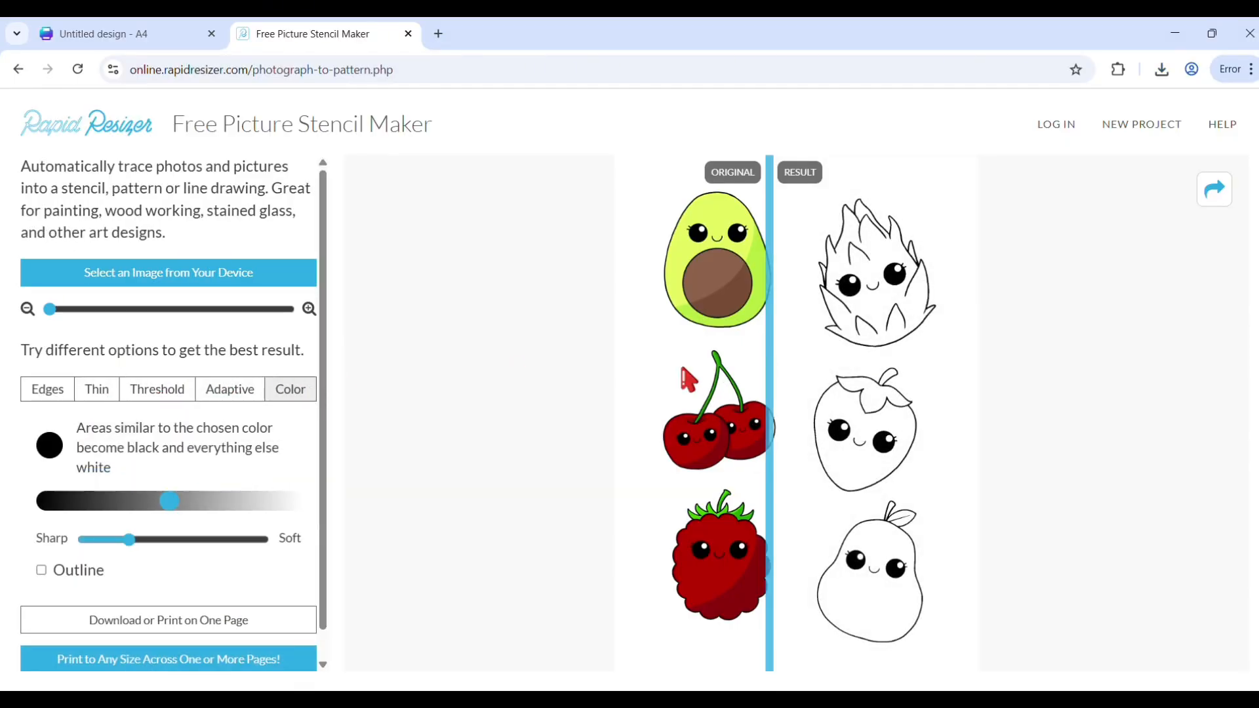
pyautogui.moveTo(166, 501); pyautogui.dragTo(115, 501)
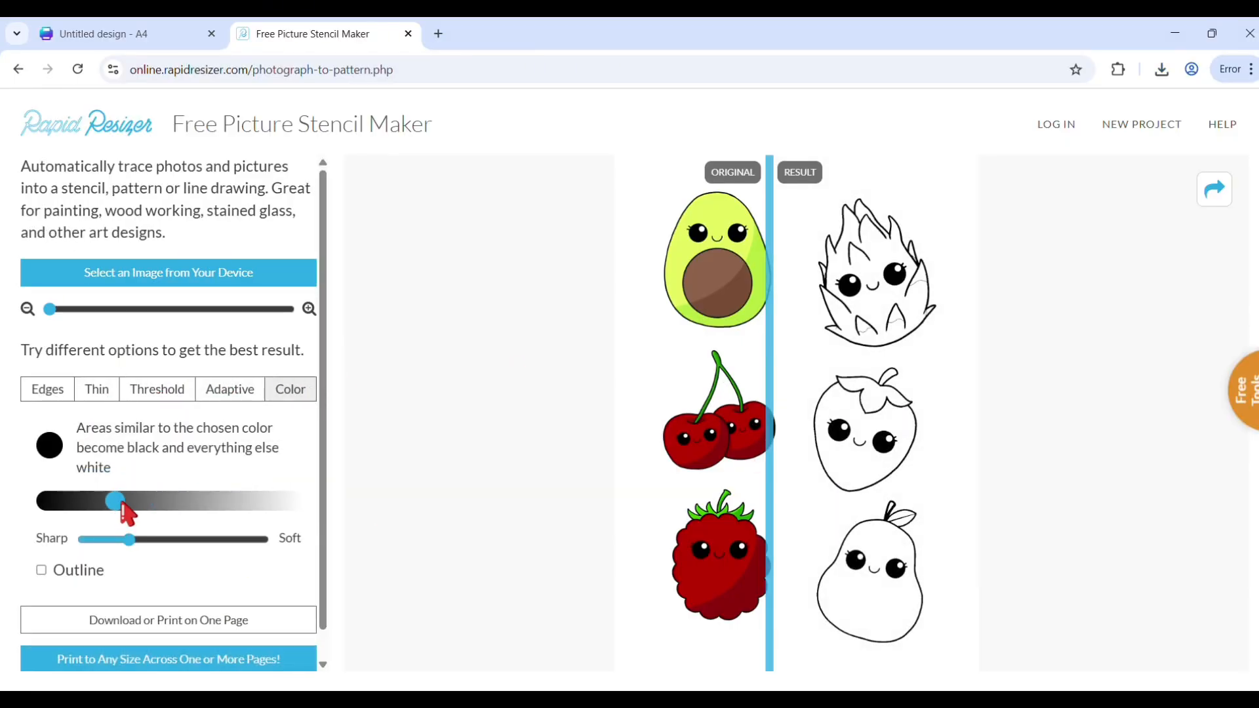
pyautogui.moveTo(115, 501); pyautogui.dragTo(291, 501)
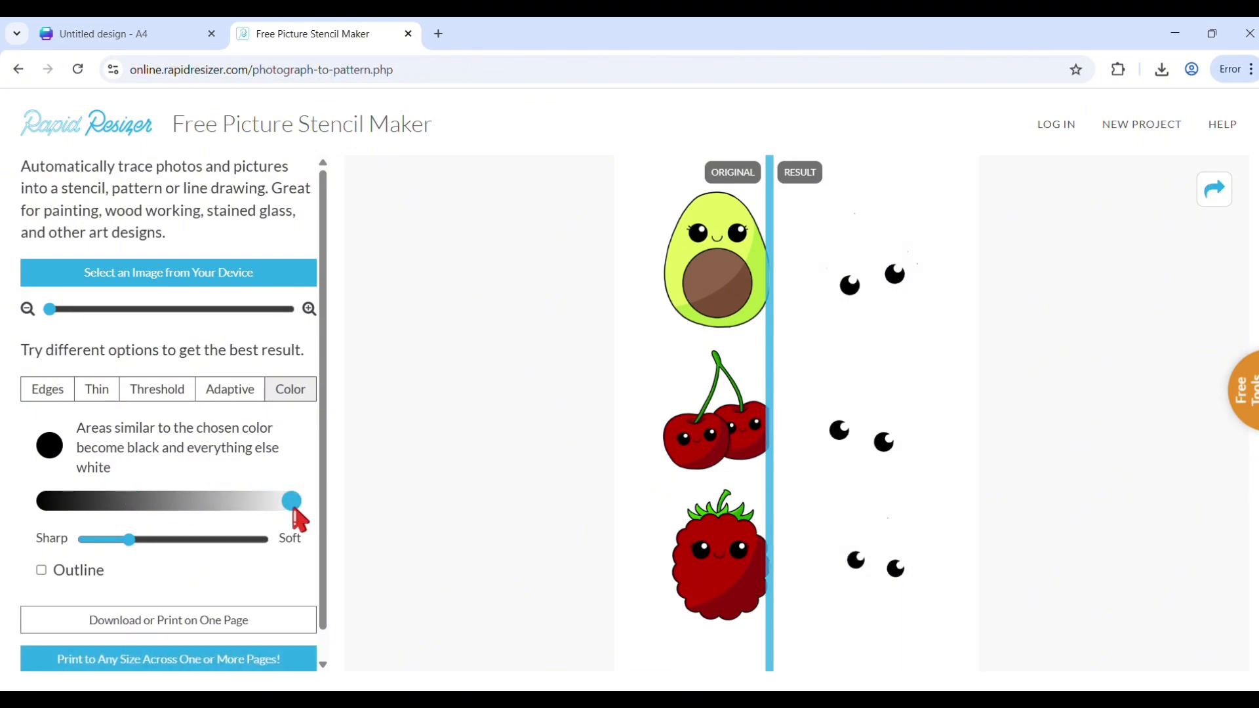
pyautogui.moveTo(291, 500); pyautogui.dragTo(165, 501)
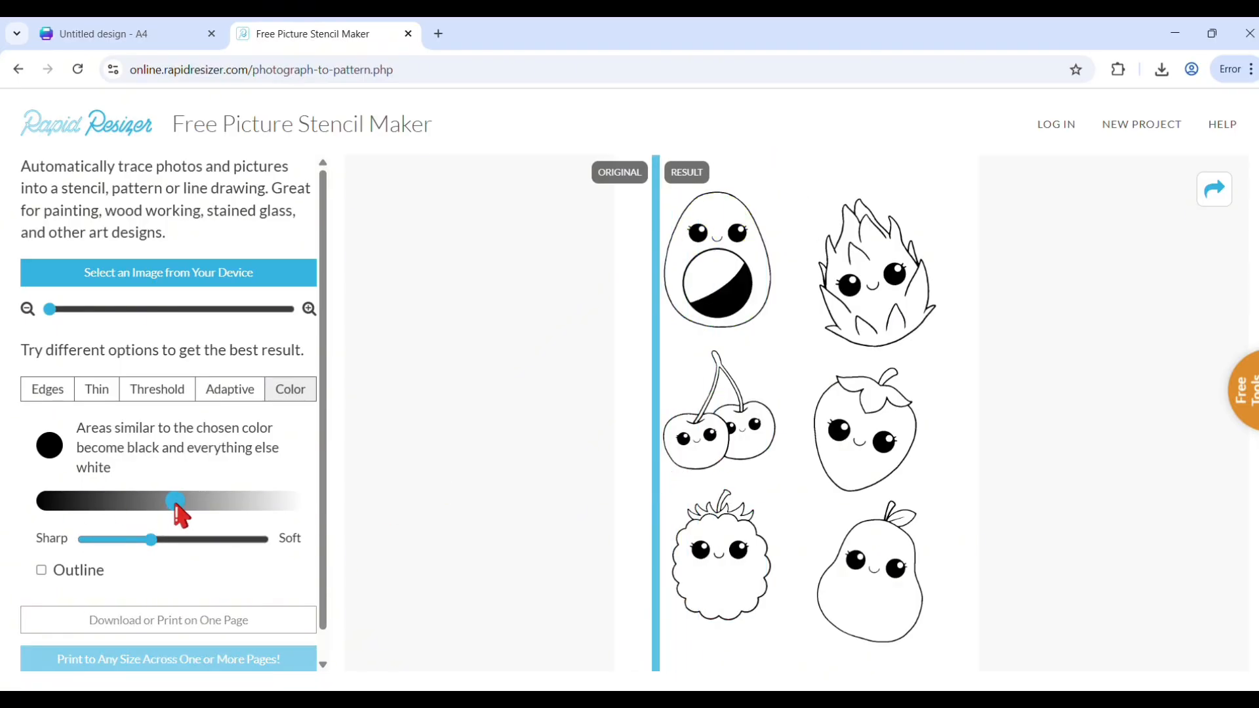
pyautogui.moveTo(176, 501); pyautogui.dragTo(187, 501)
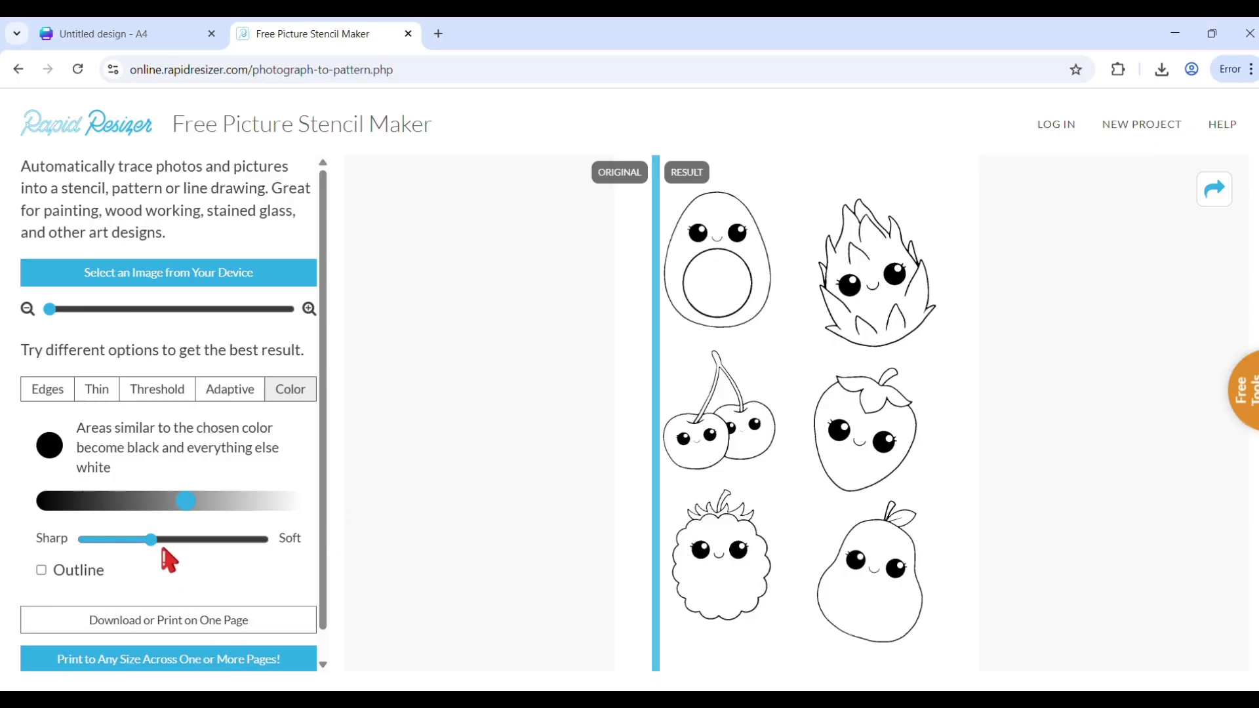
pyautogui.click(41, 569)
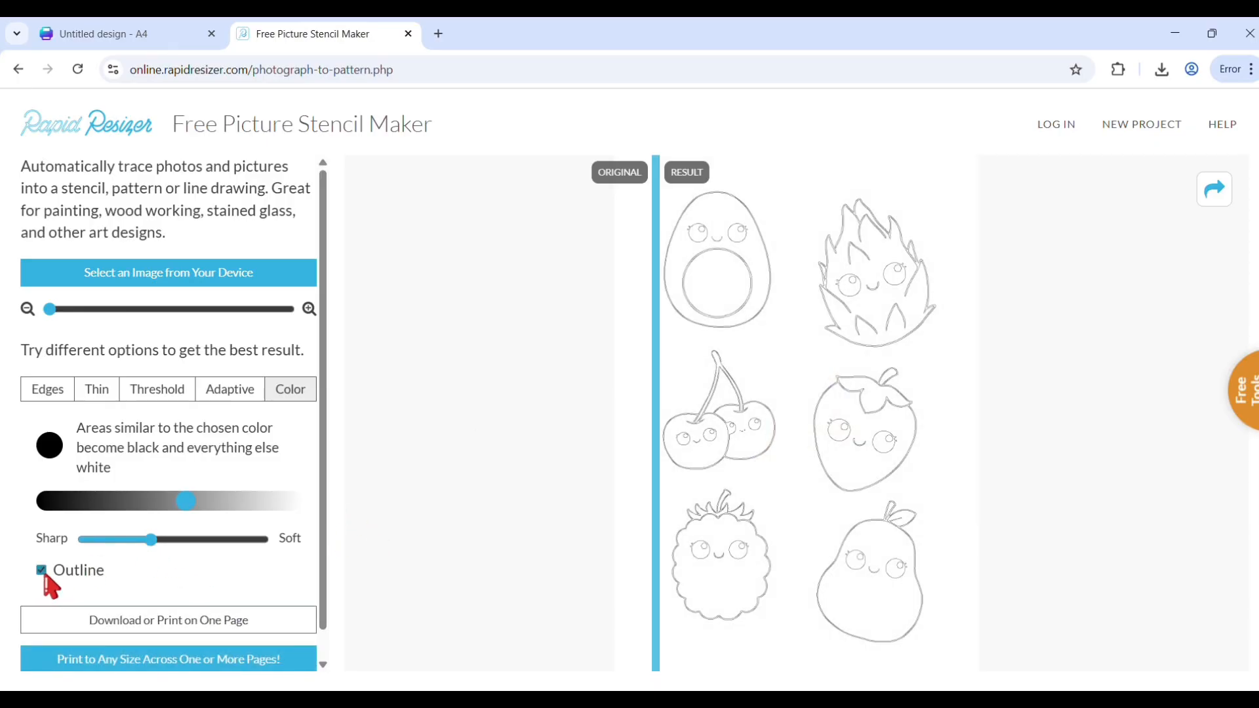
pyautogui.click(41, 569)
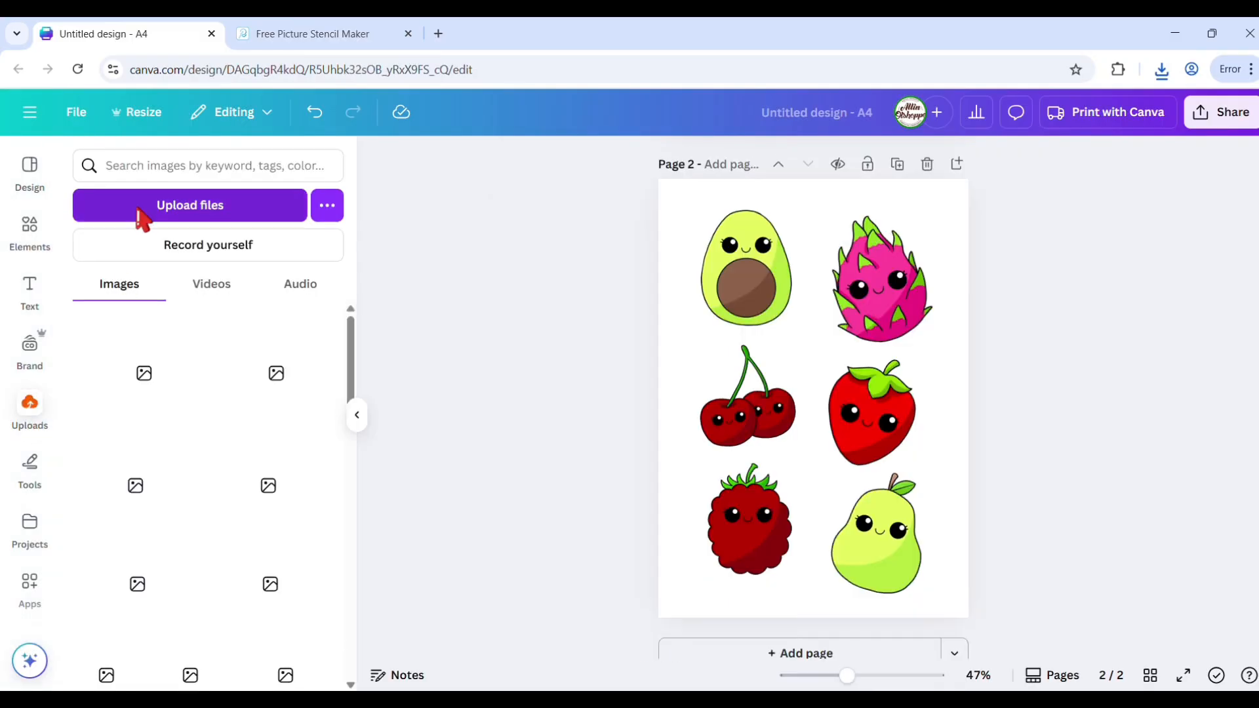
# Upload the traced fruit drawing and stretch it to fill page 2.
pyautogui.click(189, 204)
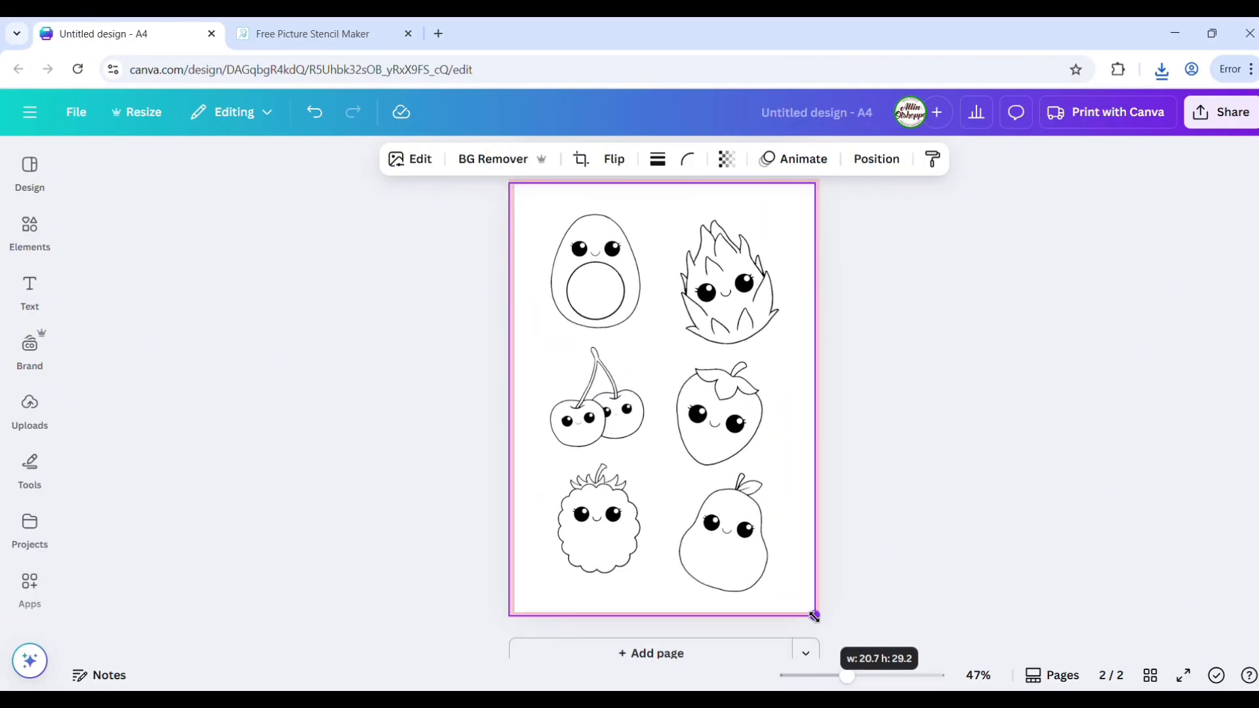
pyautogui.moveTo(813, 615); pyautogui.dragTo(812, 611)
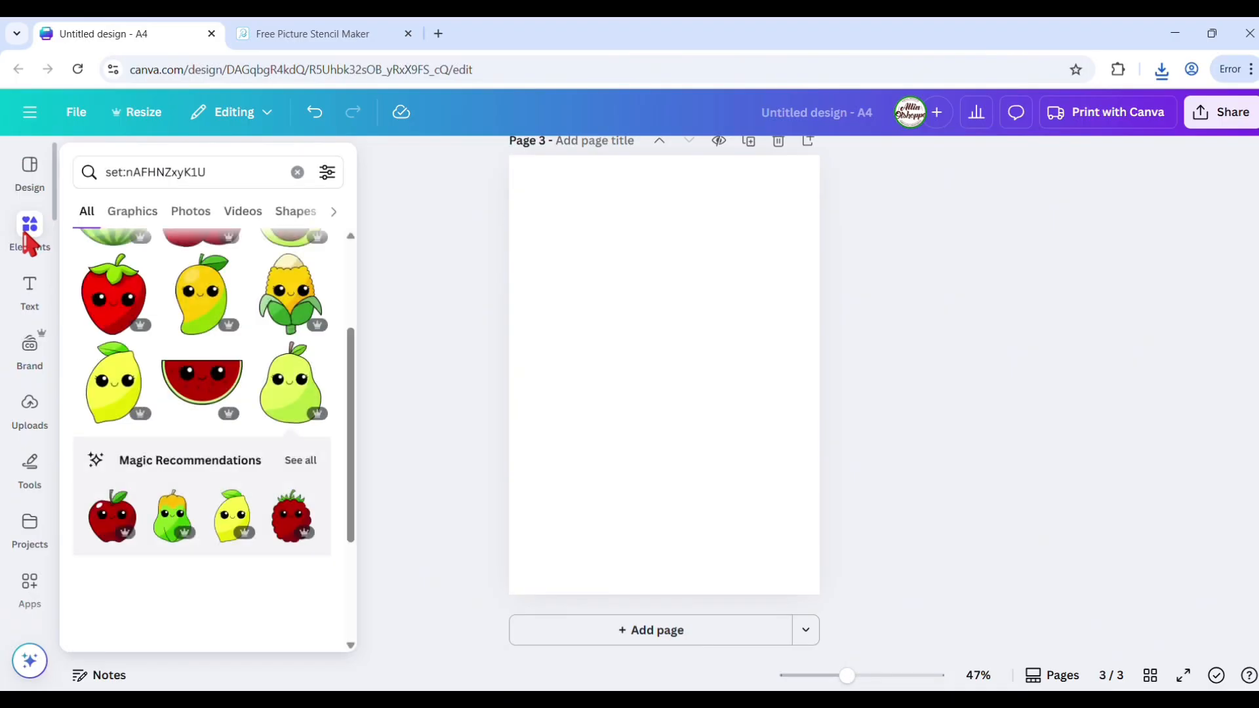
# Add the winking unicorn from 'cute unicorn' graphics to page 3 and select Edit.
pyautogui.click(297, 172)
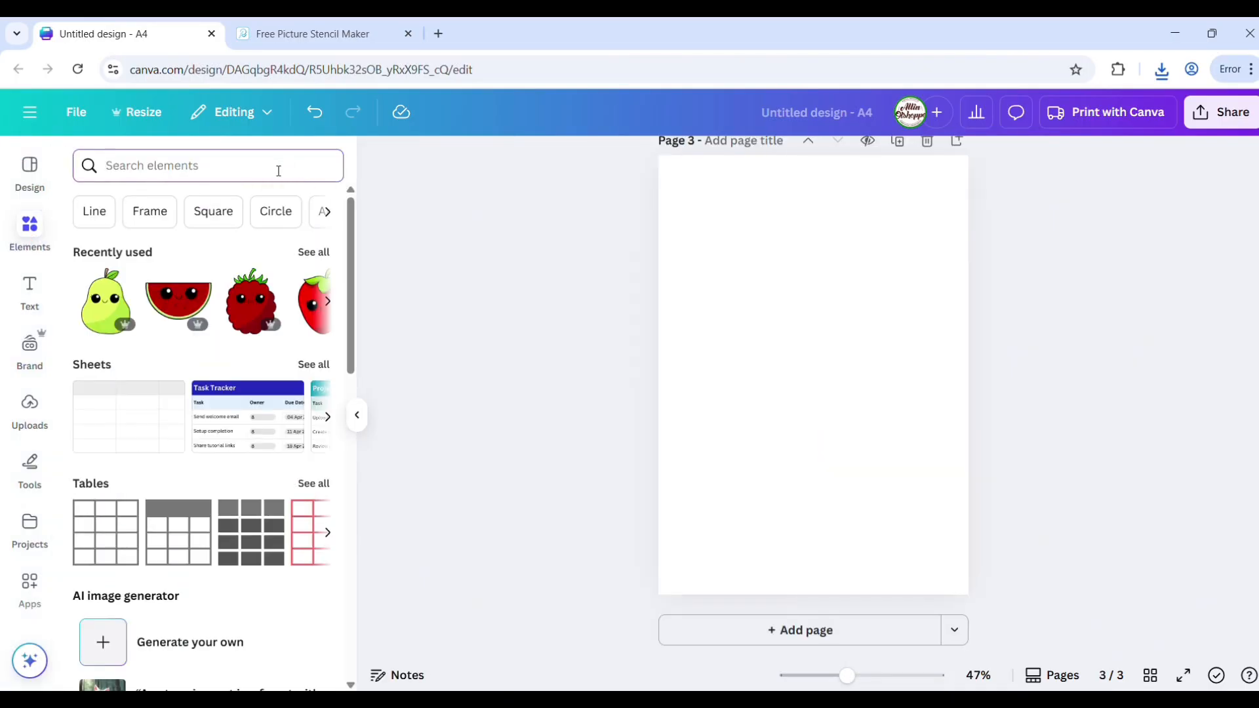
pyautogui.write('cute unicorn')
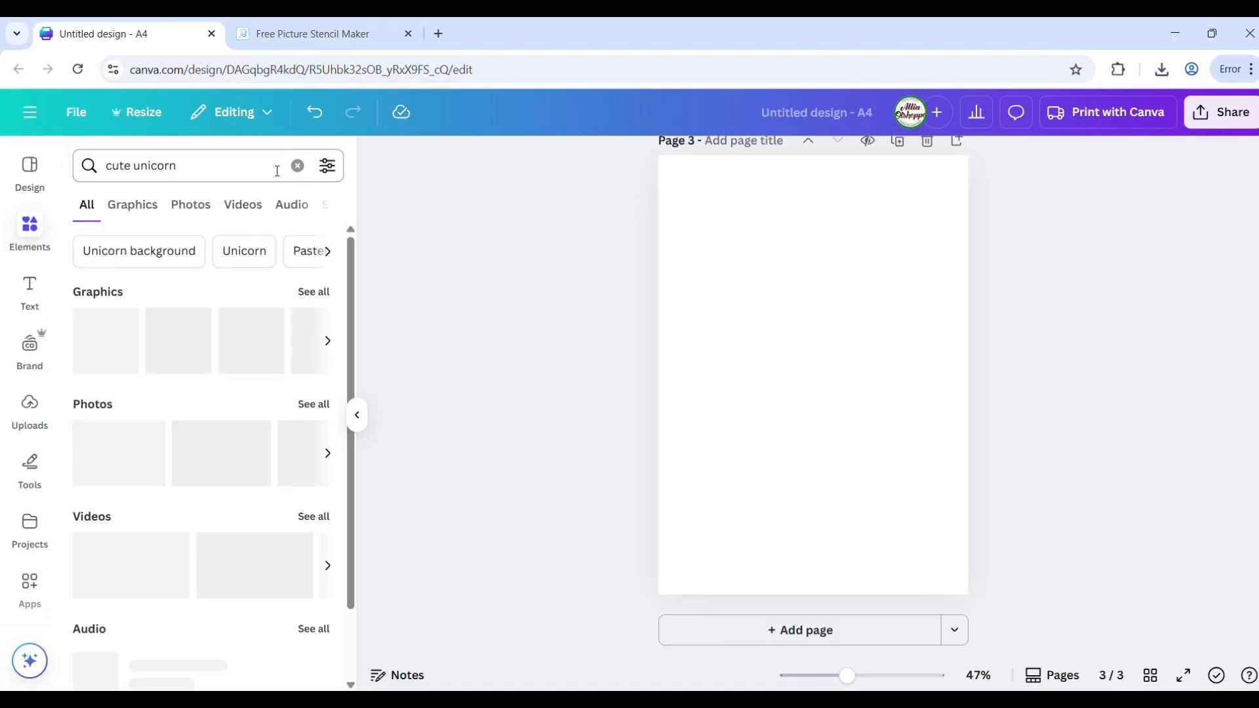
pyautogui.click(132, 204)
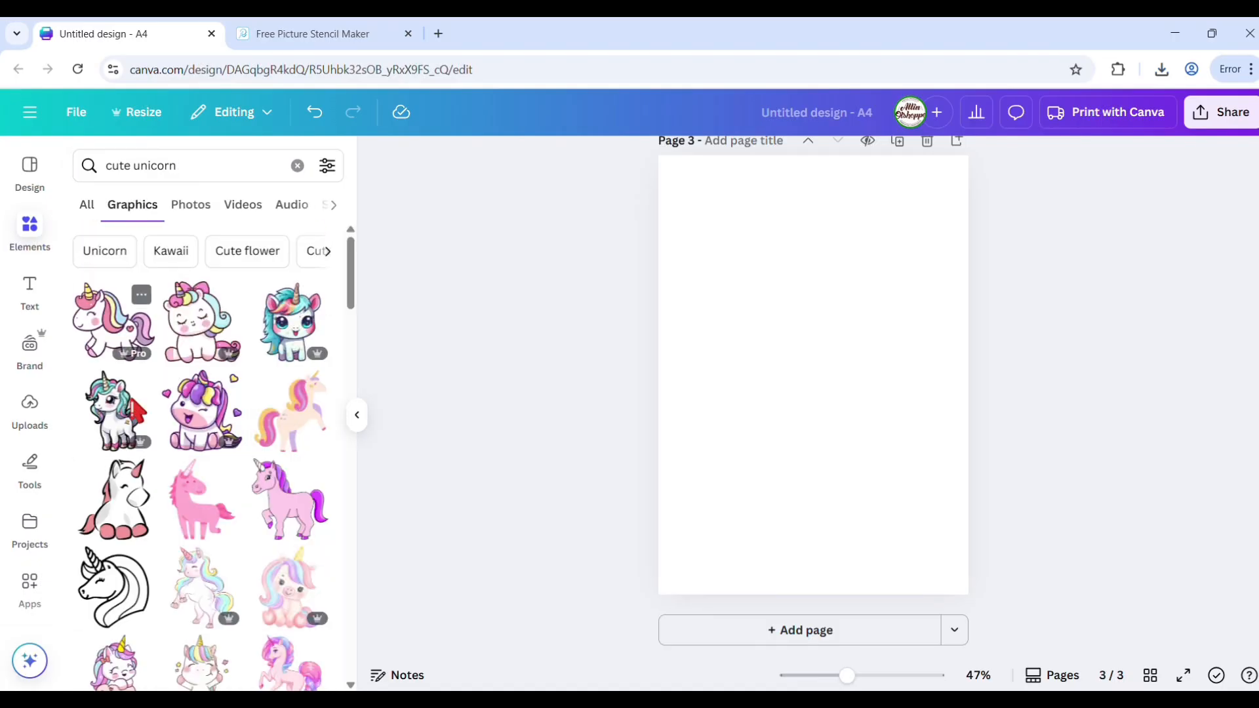
pyautogui.click(140, 482)
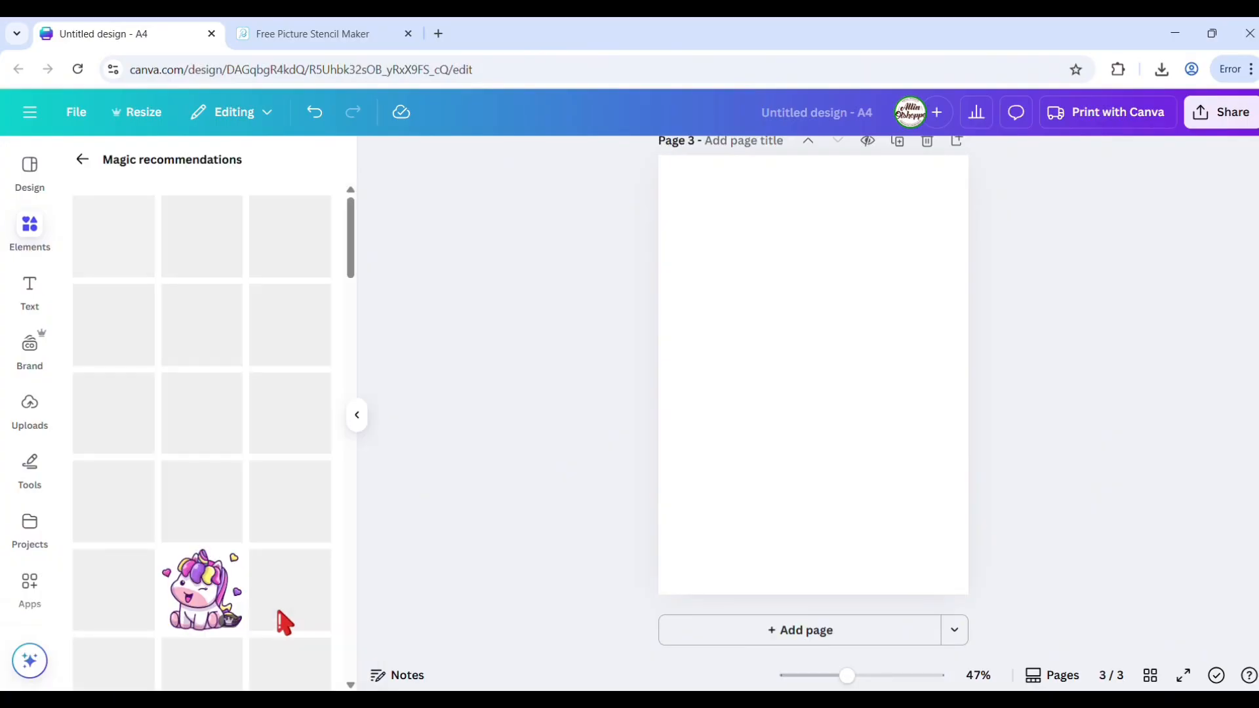
pyautogui.click(201, 590)
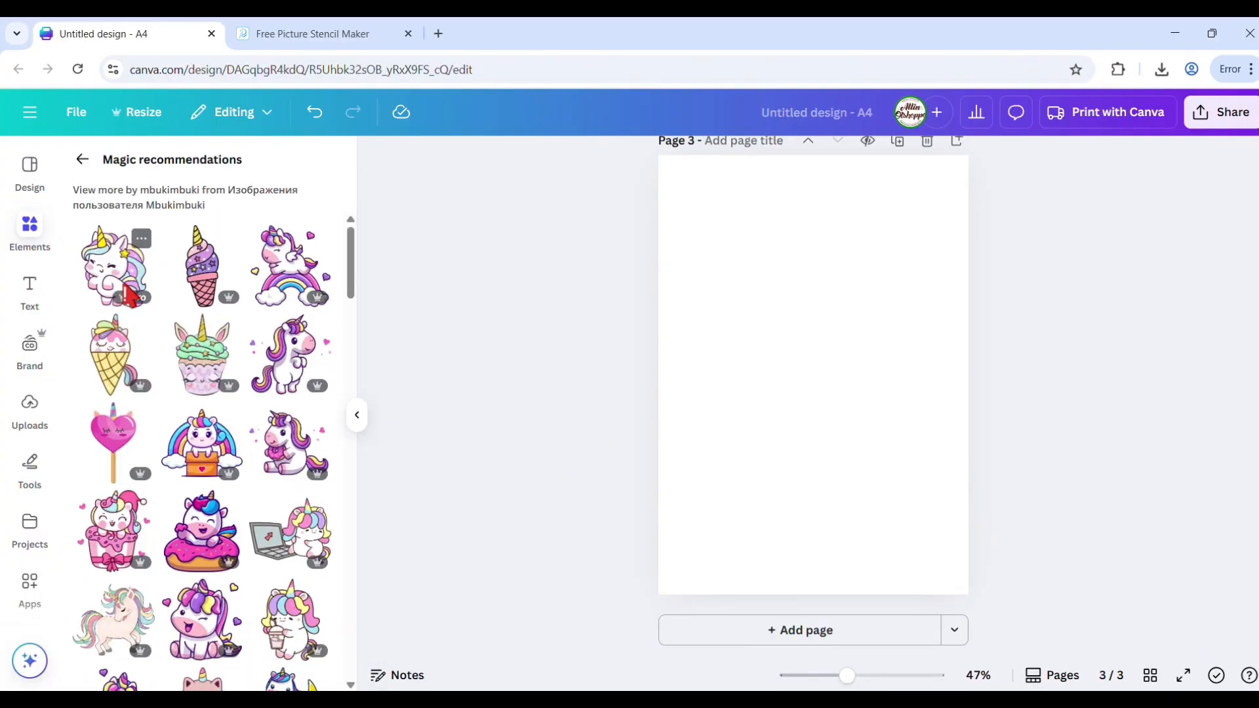
pyautogui.click(114, 266)
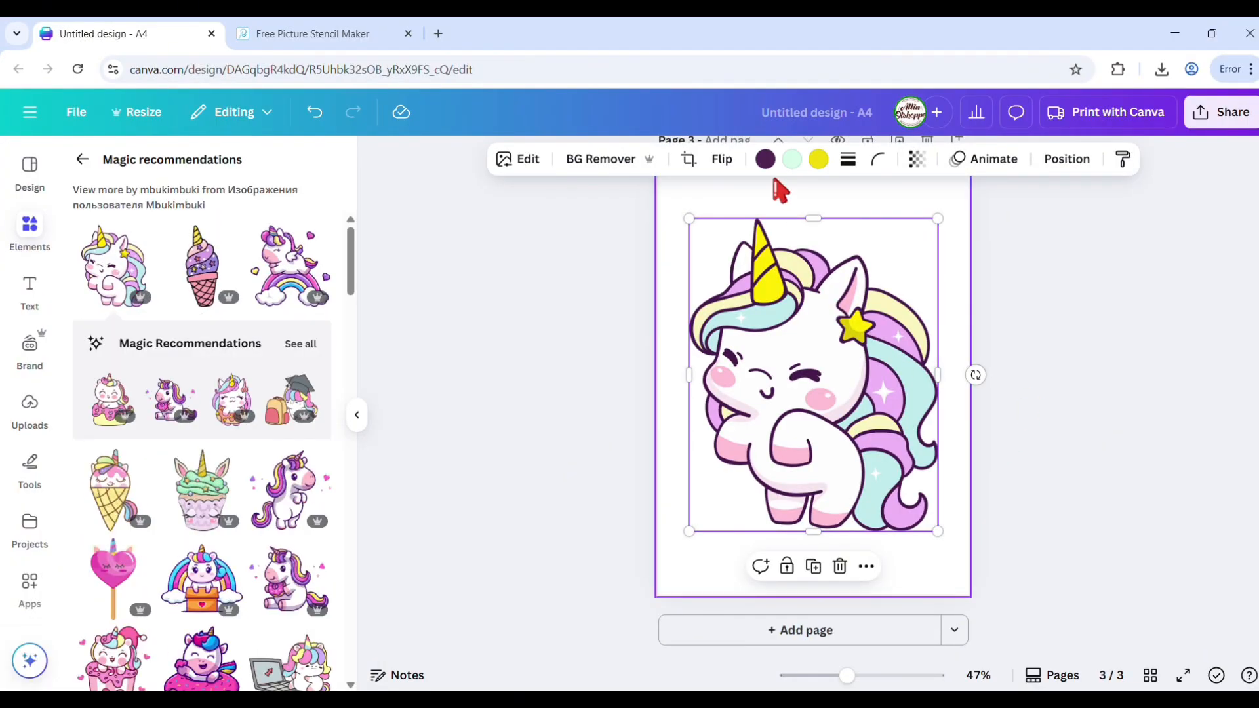
pyautogui.click(763, 158)
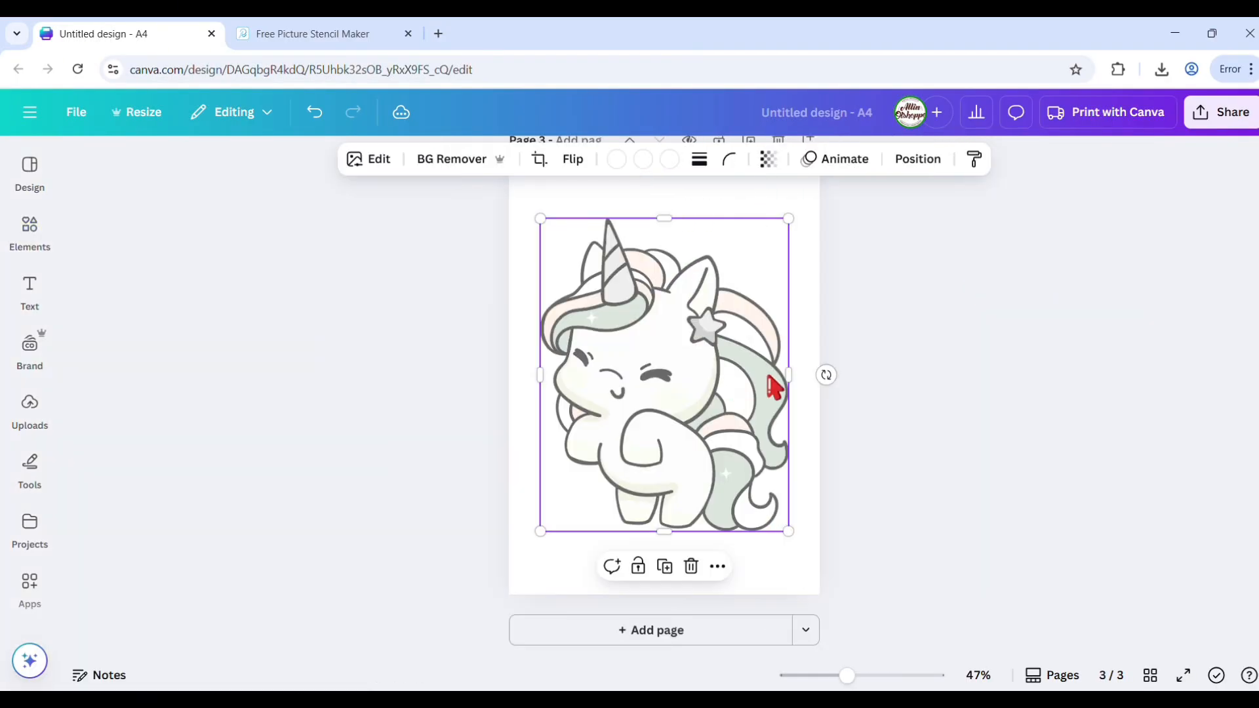
pyautogui.click(378, 158)
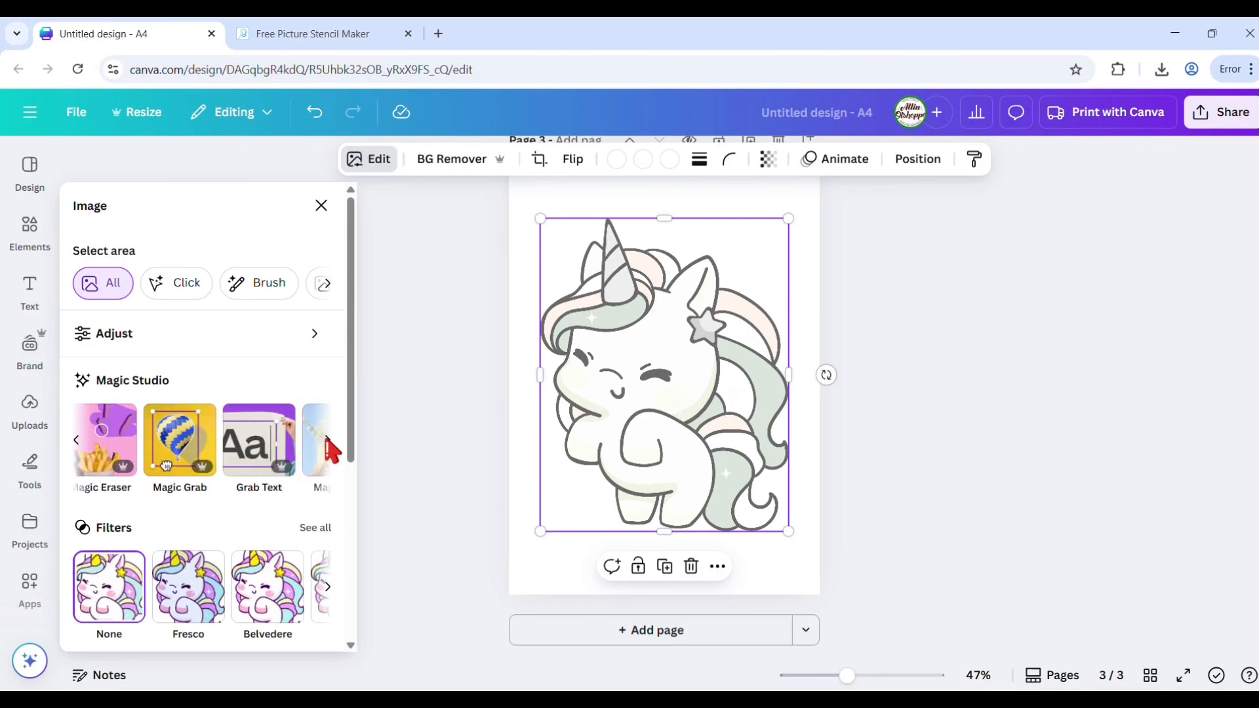
# Start Magic Edit on the unicorn with the prompt 'change to black and white coloring page'.
pyautogui.click(321, 439)
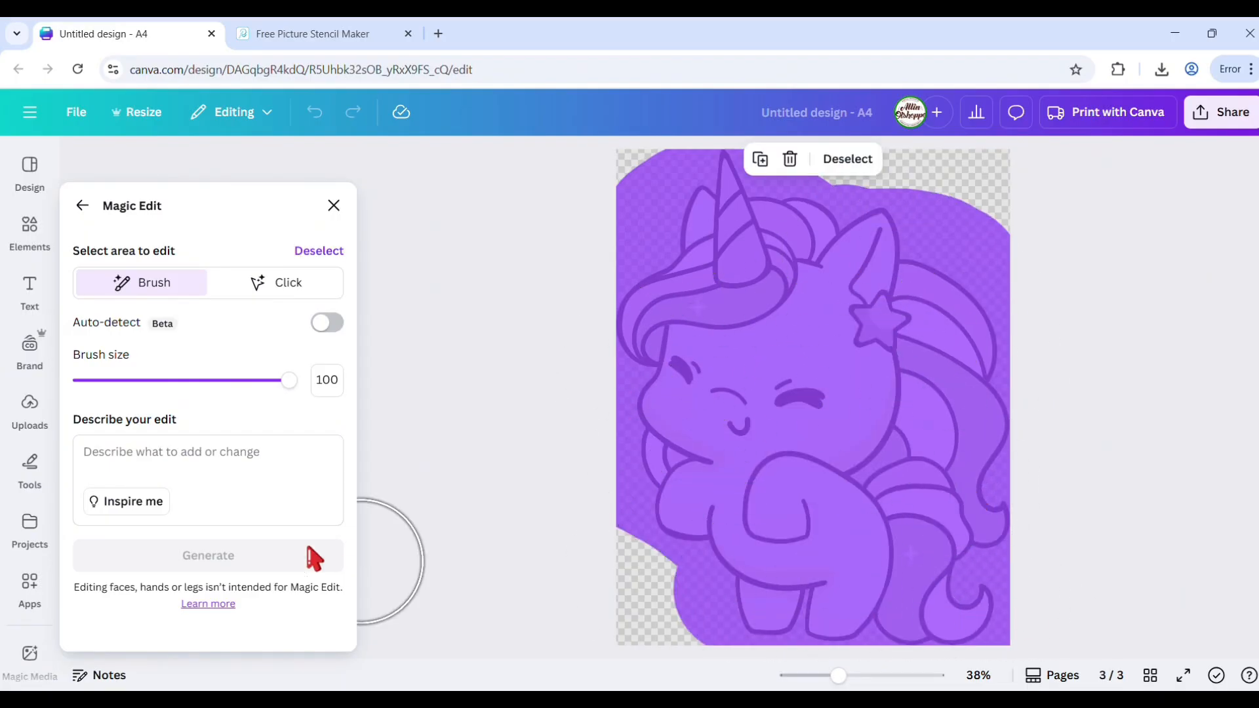
pyautogui.write('change')
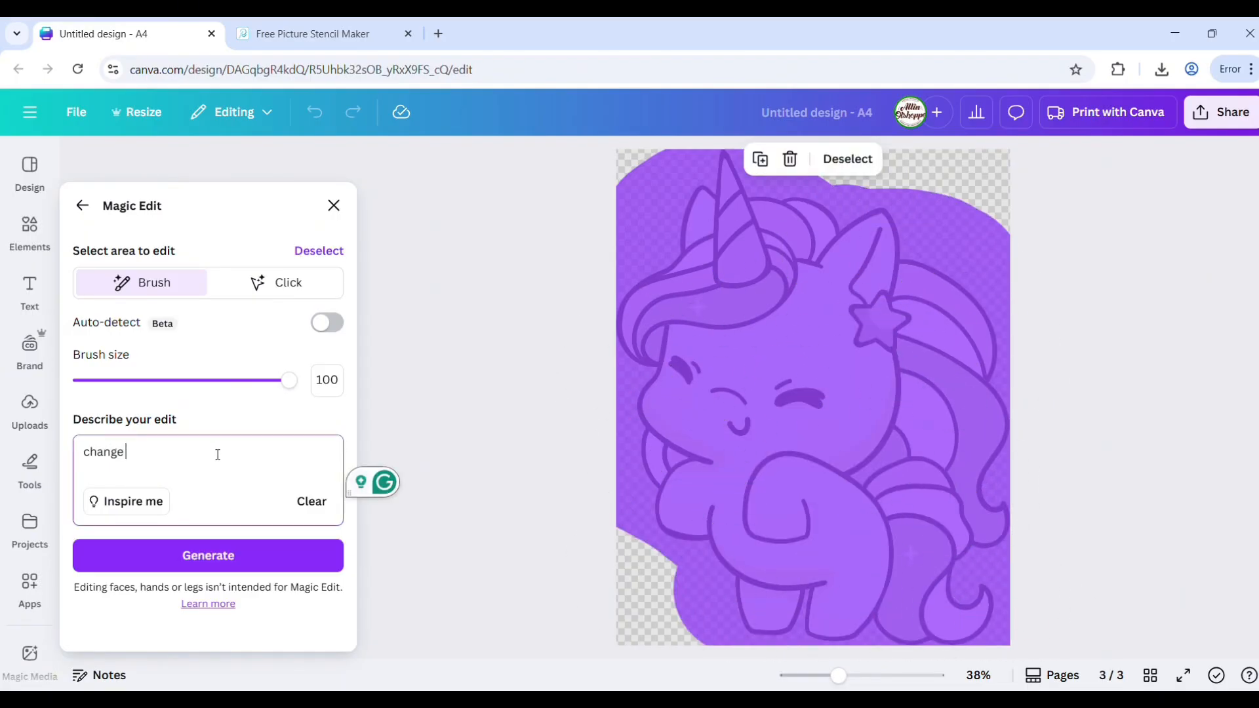
pyautogui.write('to black and white')
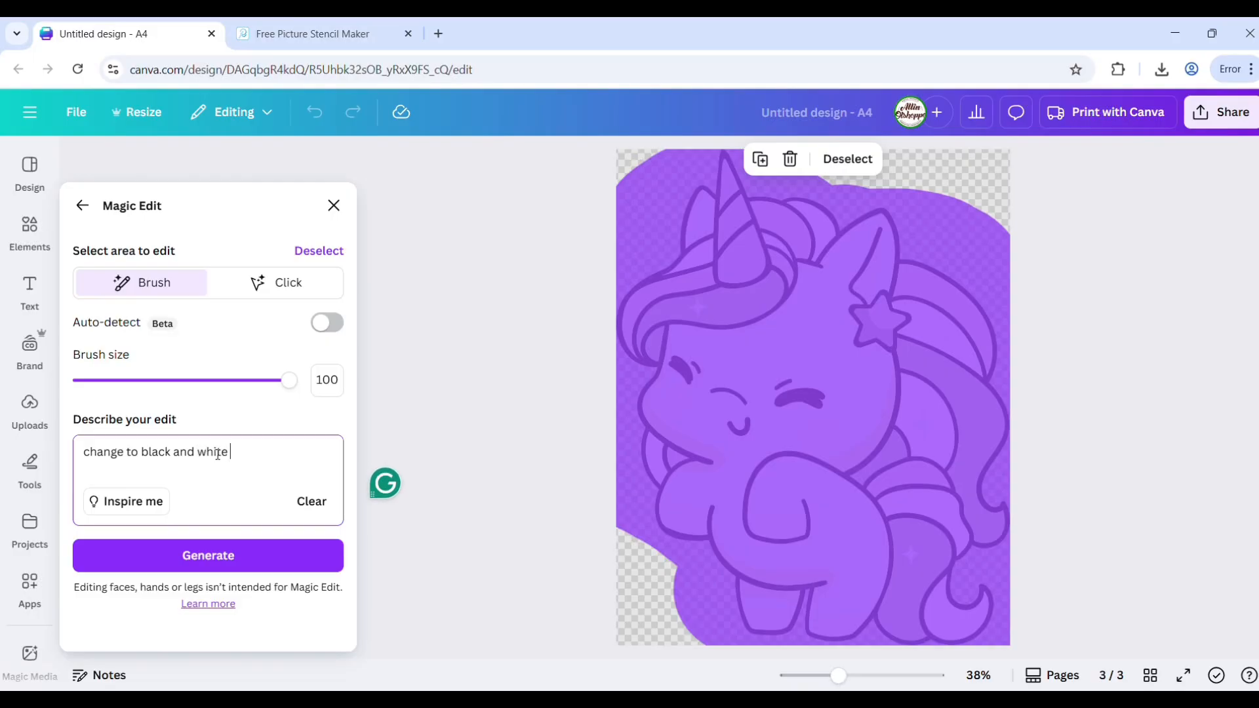
pyautogui.write('coloring page')
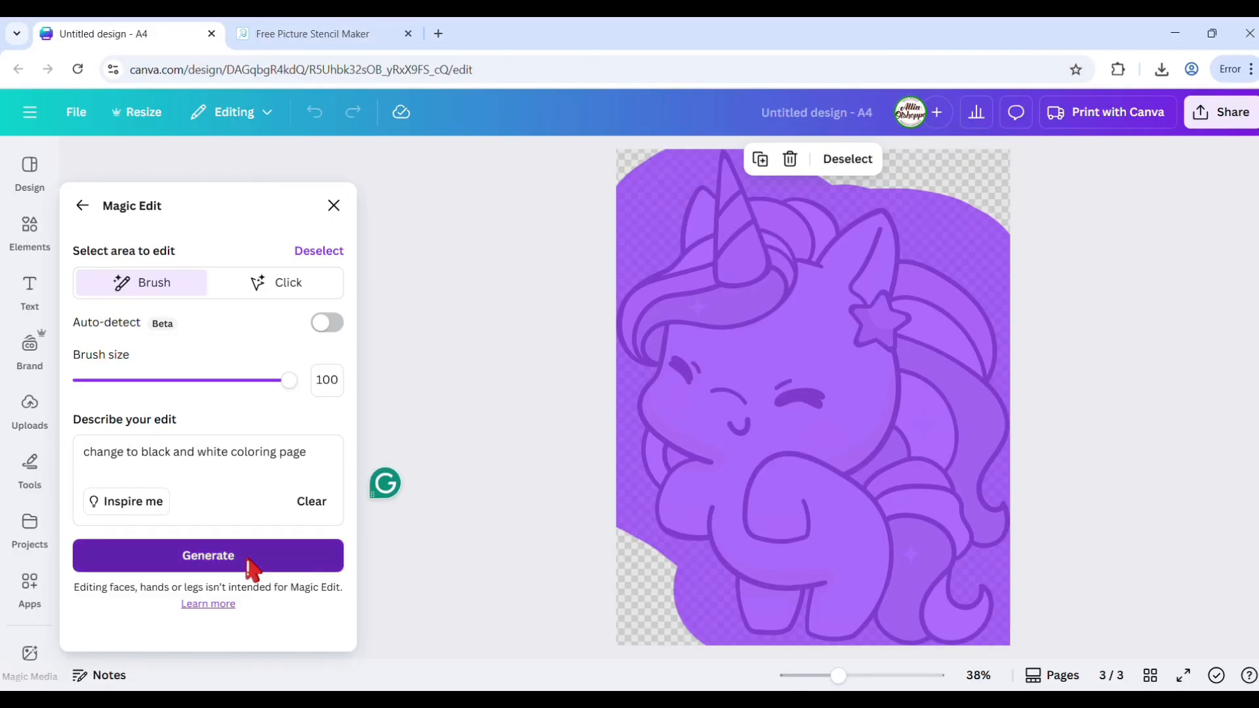
# Generate coloring-page variations, preview them, and choose the first black-and-white outline.
pyautogui.click(207, 554)
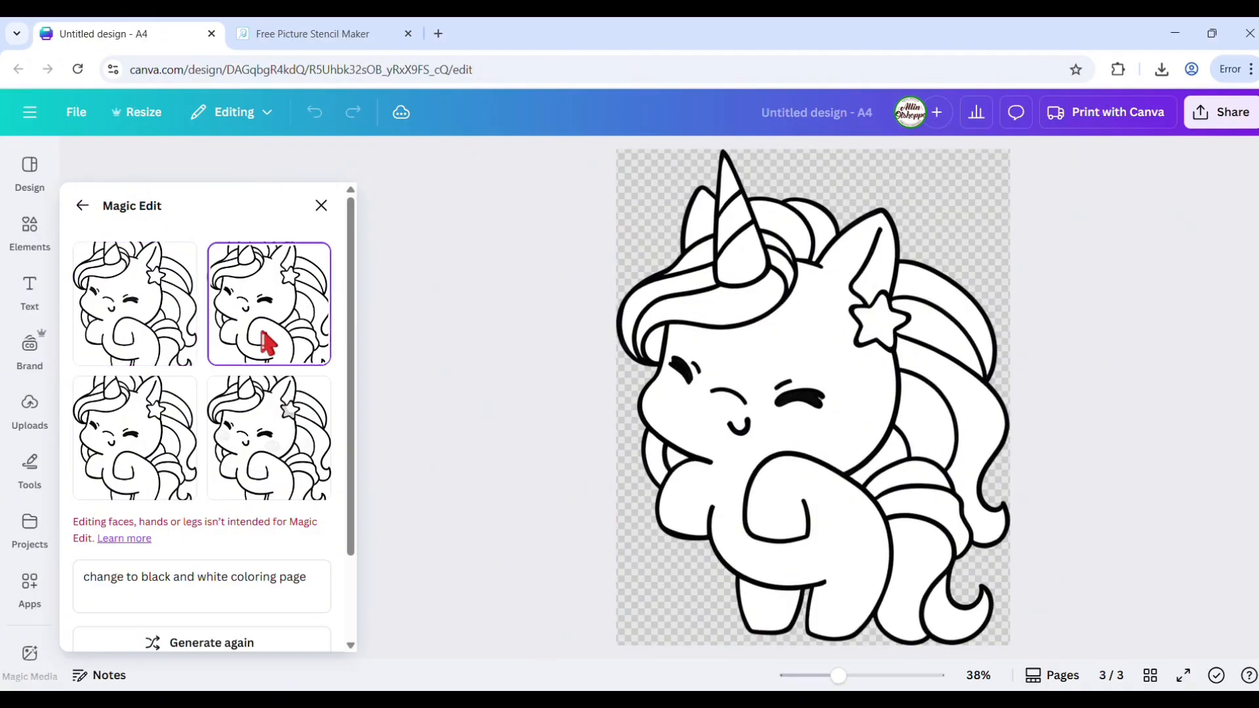
pyautogui.click(135, 304)
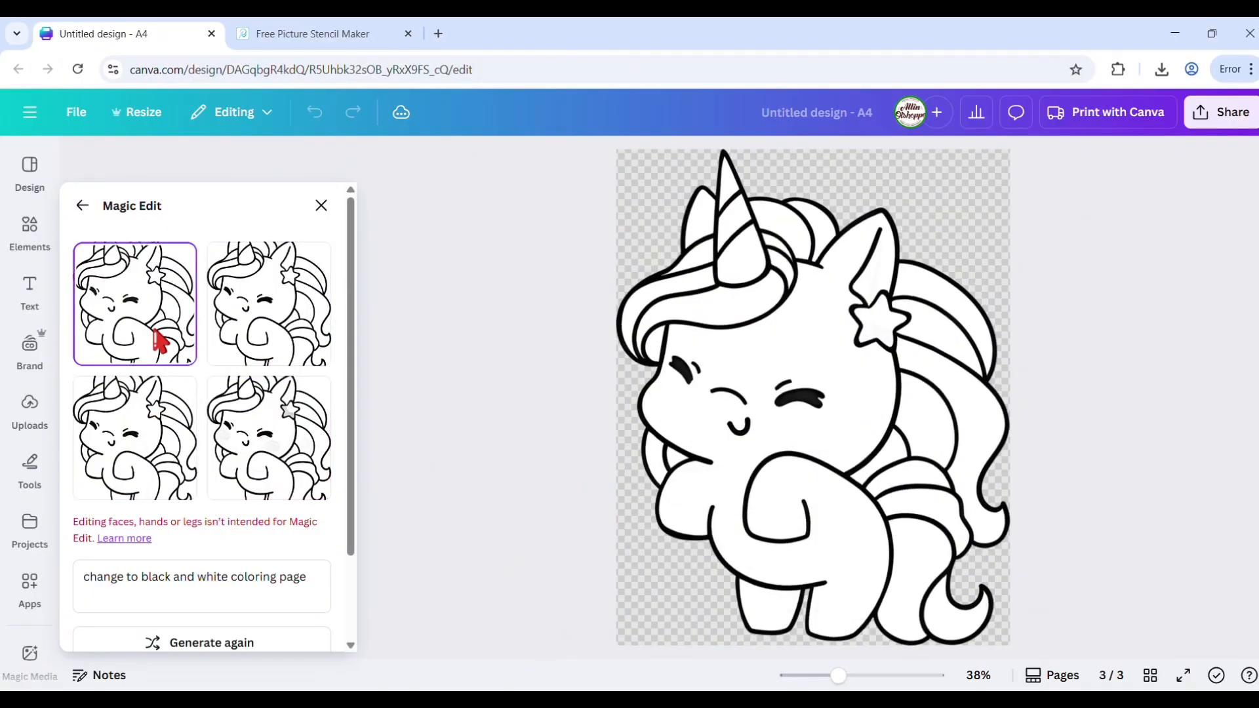
pyautogui.click(269, 304)
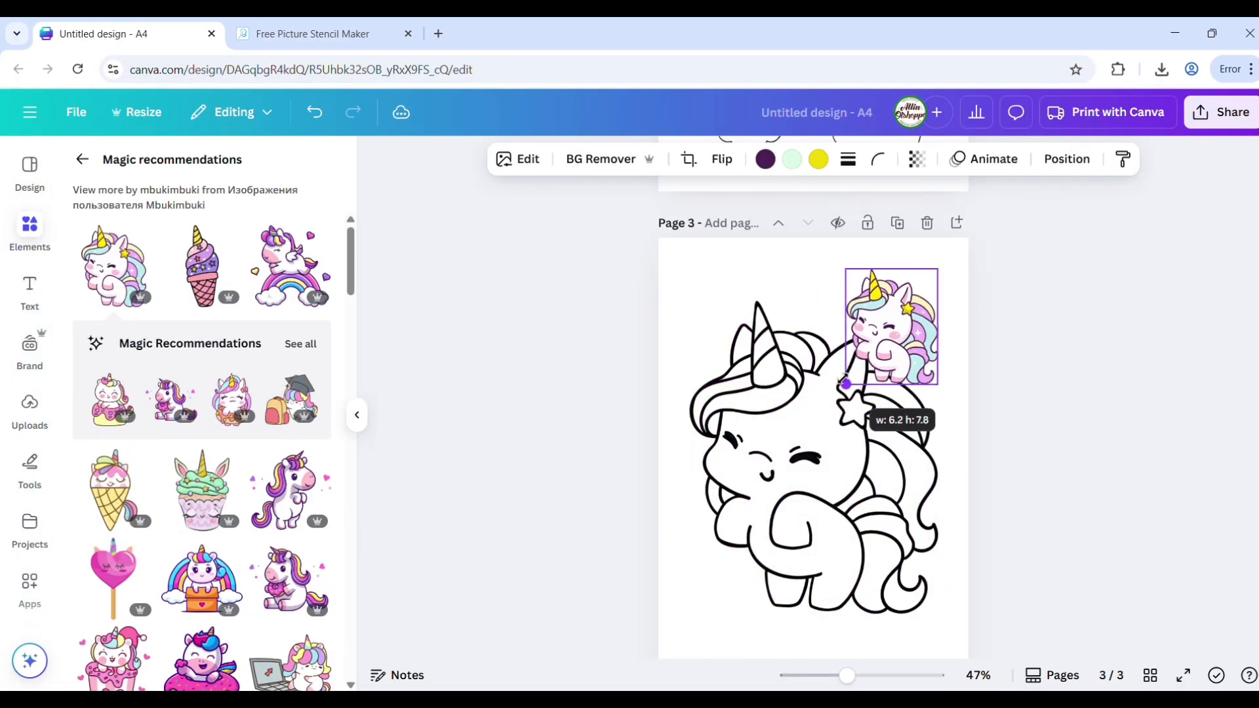
# Shrink the colour unicorn into the top-right corner of page 3.
pyautogui.moveTo(845, 383); pyautogui.dragTo(687, 616)
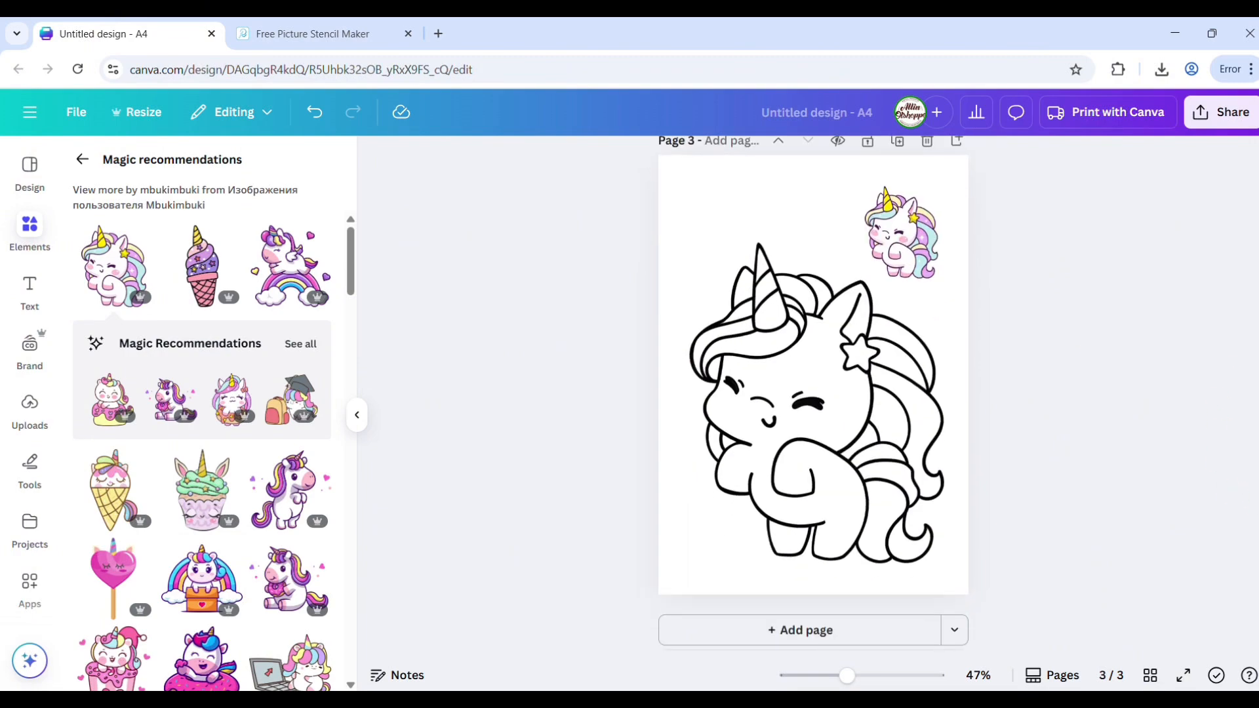
pyautogui.scroll(-3)
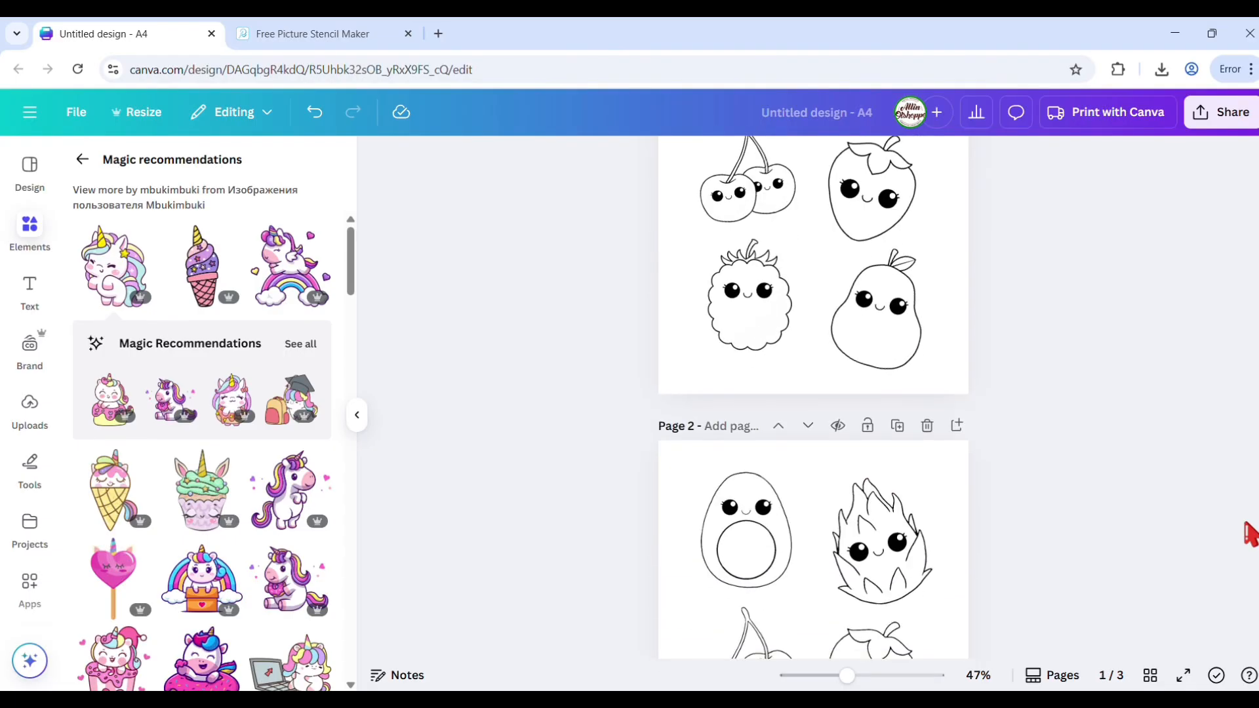
# Review all three pages in grid view, then return to the normal view at page 3.
pyautogui.click(1148, 676)
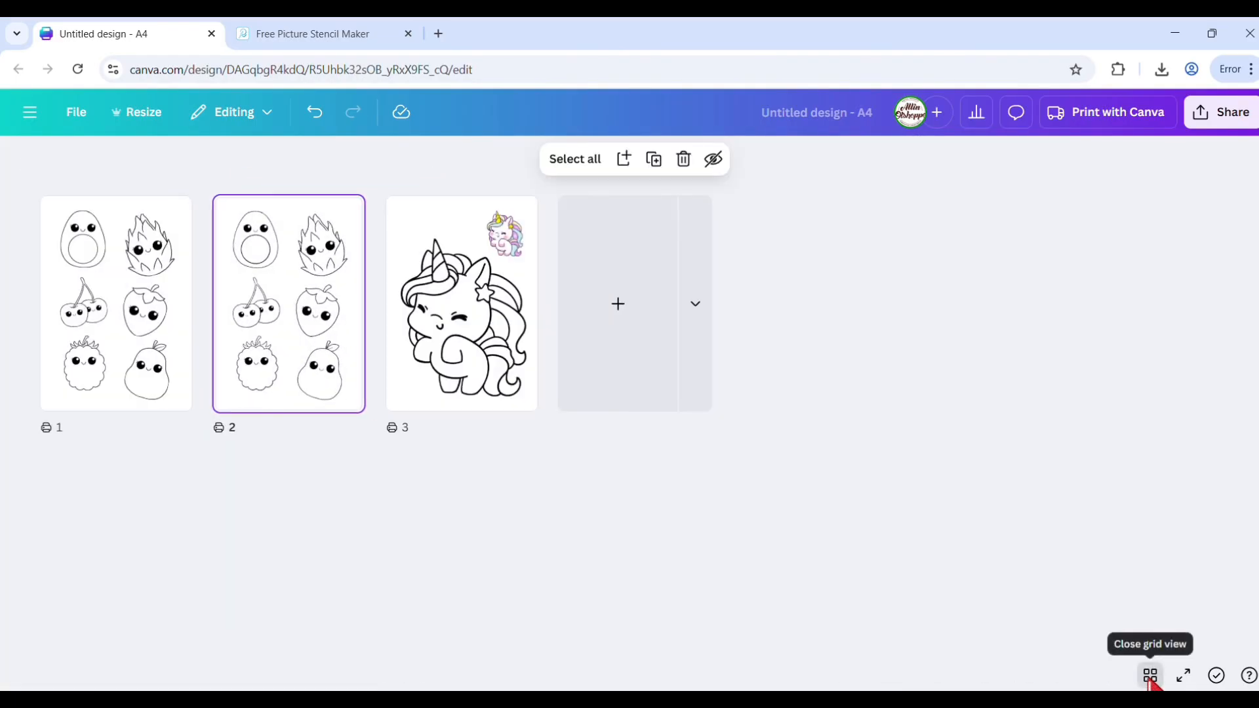
pyautogui.click(1149, 676)
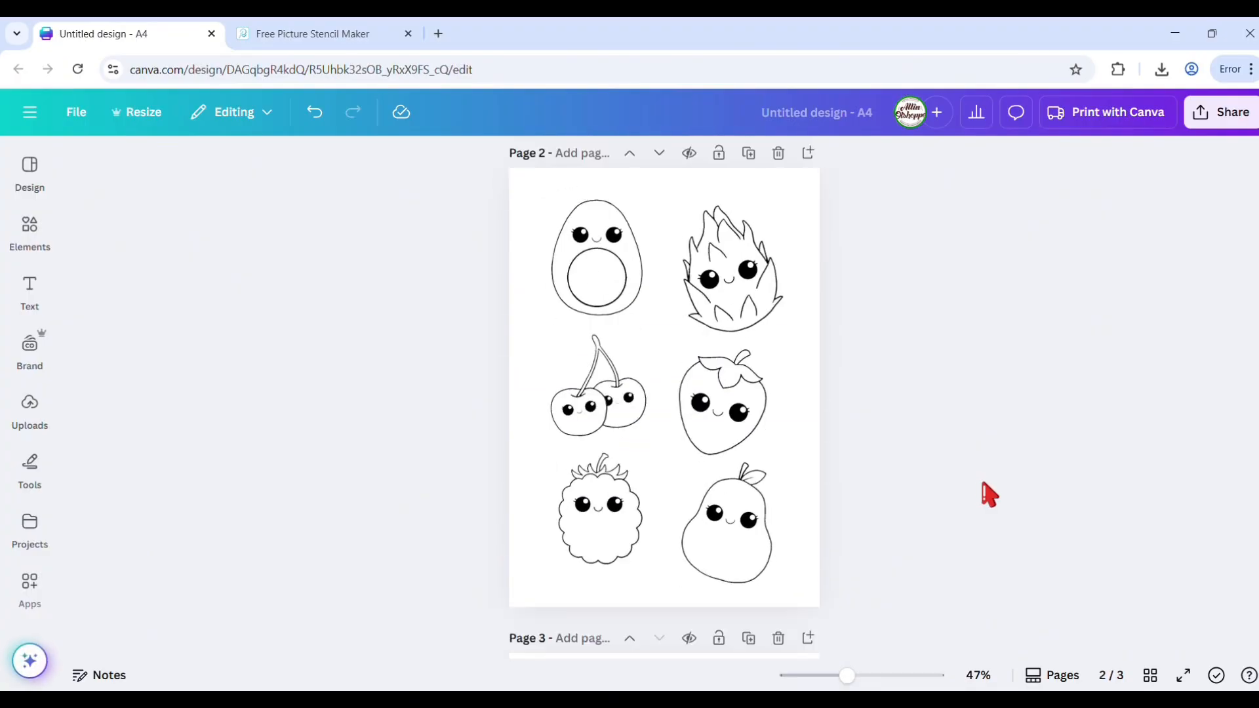
pyautogui.scroll(-3)
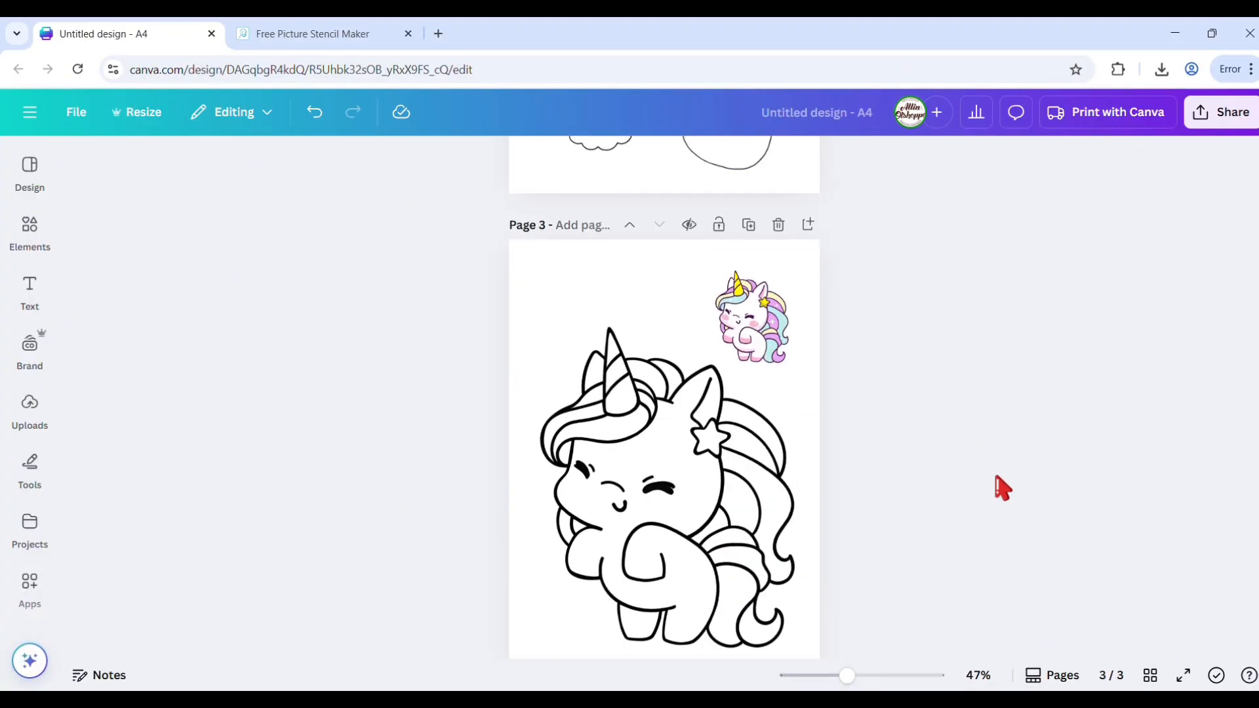